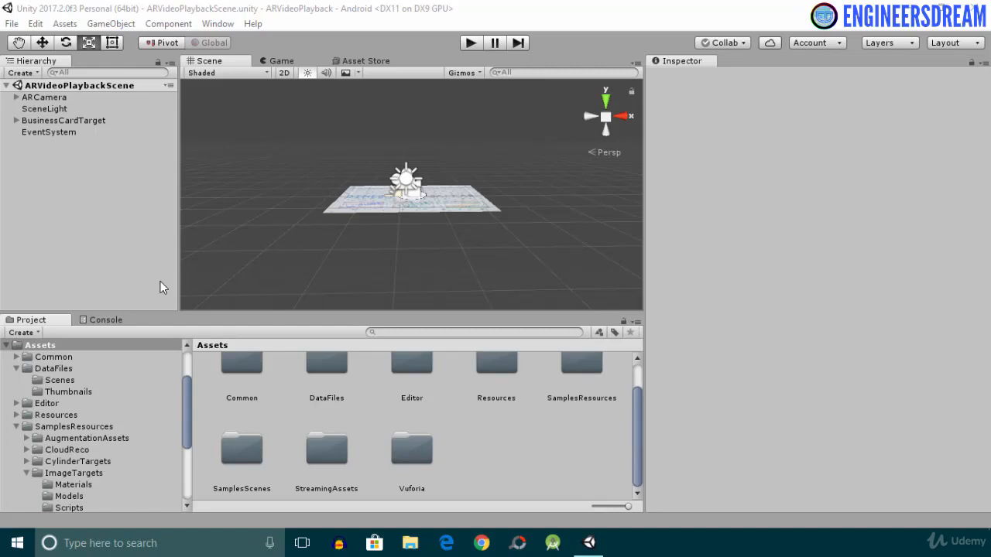
{"action": "mouse_move", "coordinate": [379, 145]}
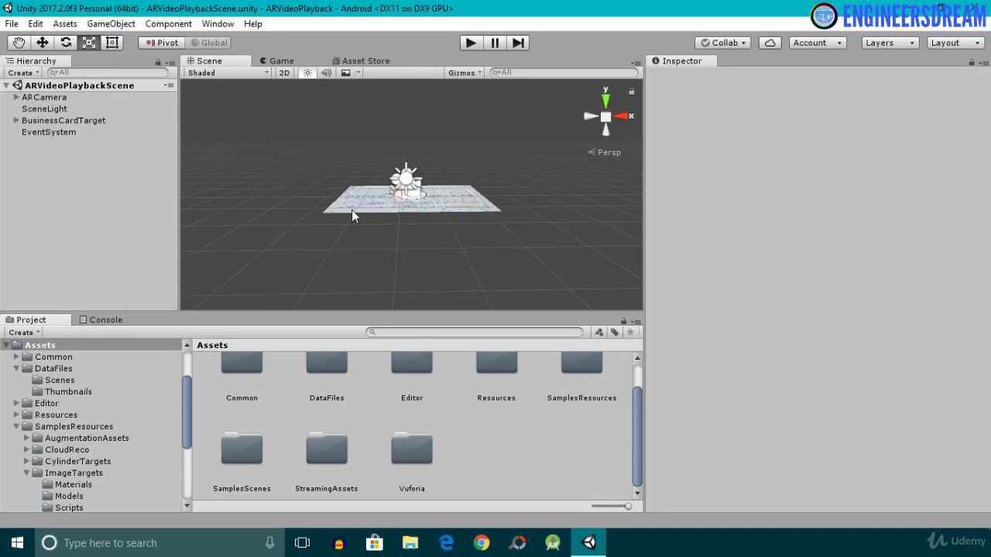
{"action": "mouse_move", "coordinate": [345, 73]}
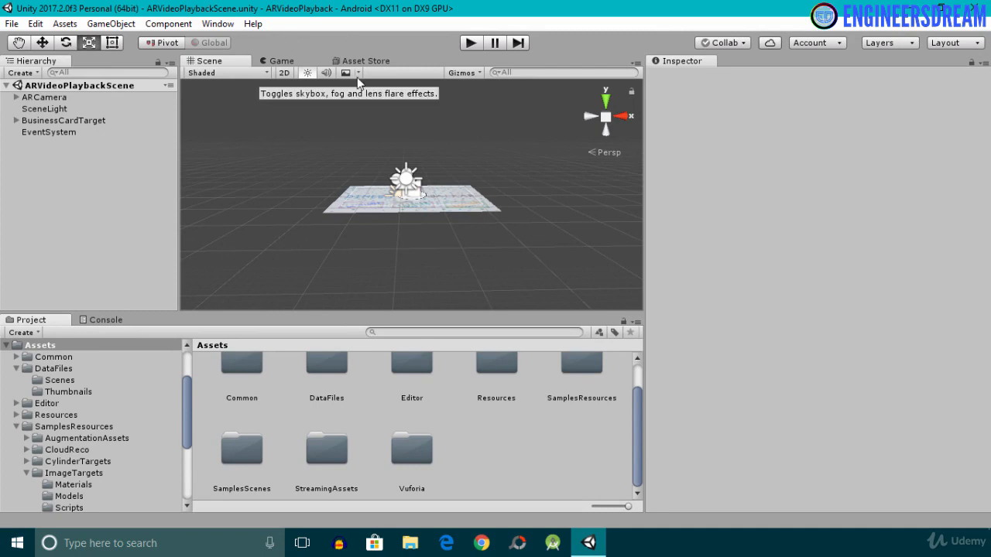
{"action": "mouse_move", "coordinate": [685, 290]}
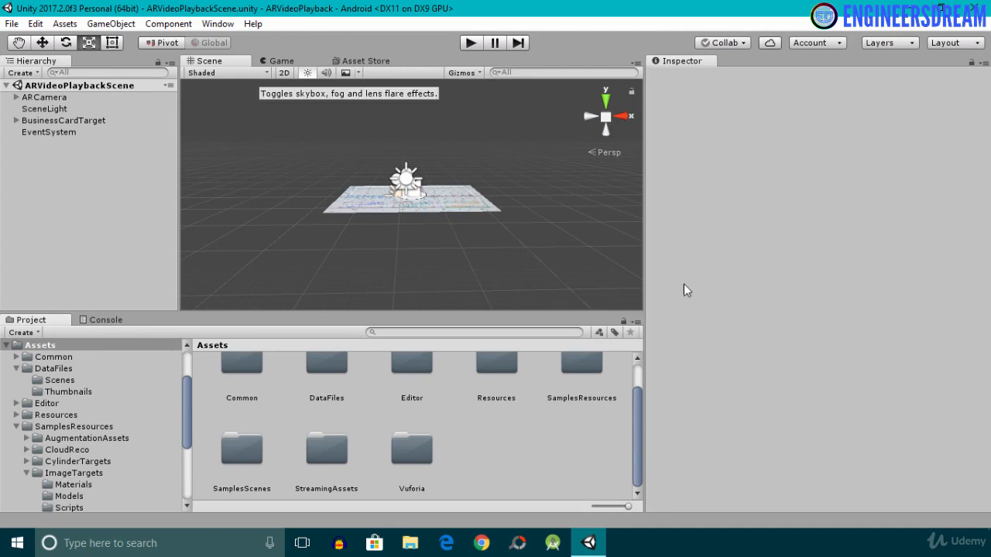
Add the open ARVideoPlaybackScene to the Android build in Build Settings.
{"action": "left_click", "coordinate": [13, 24]}
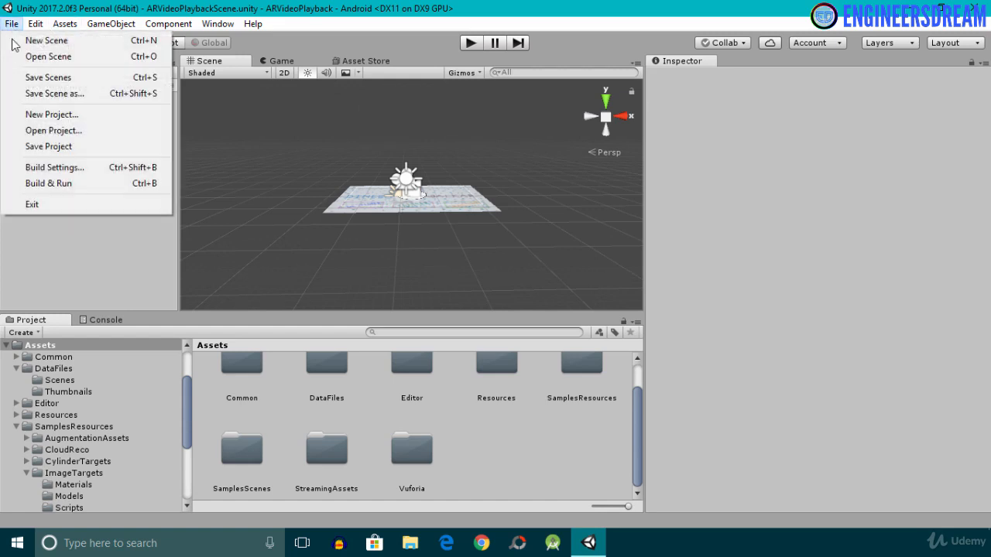
{"action": "left_click", "coordinate": [54, 167]}
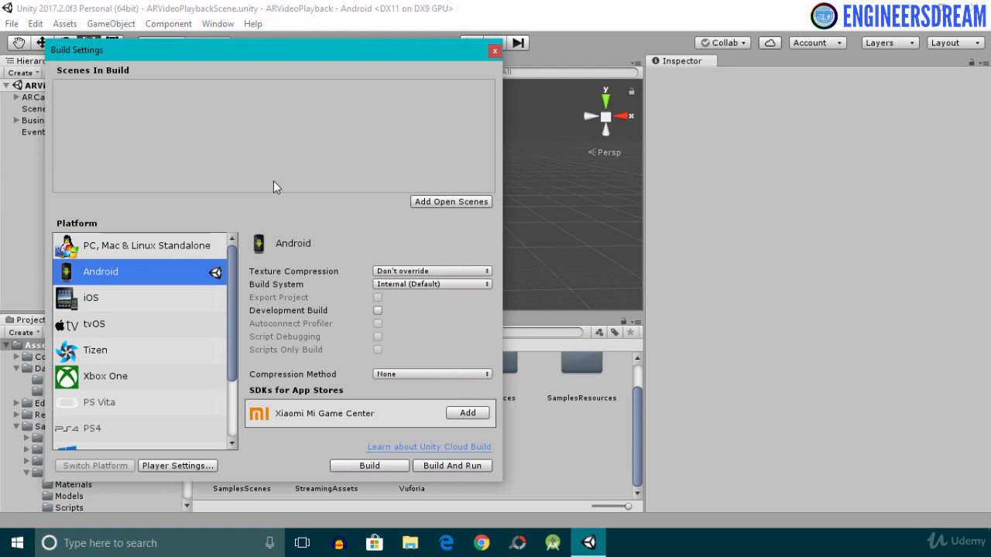
{"action": "mouse_move", "coordinate": [450, 202]}
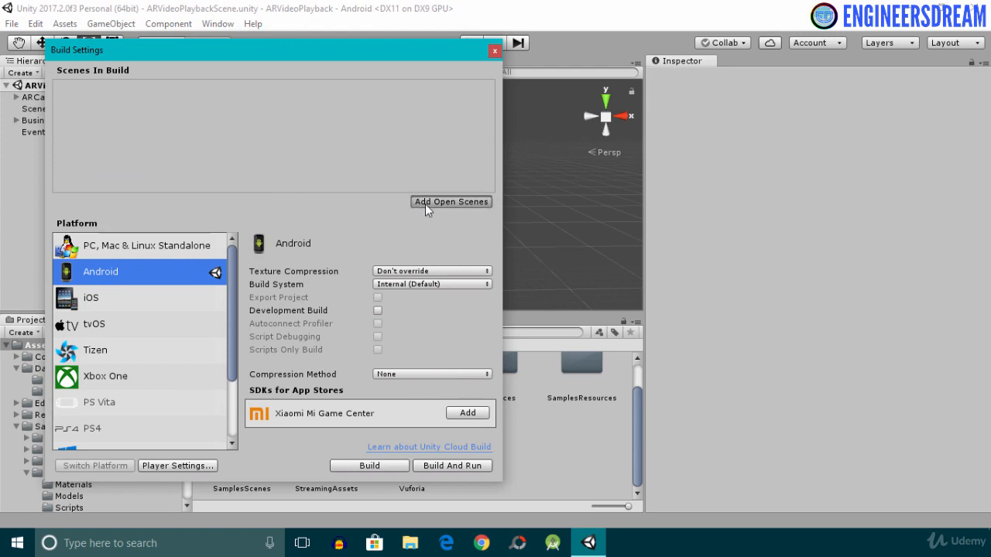
{"action": "left_click", "coordinate": [451, 202]}
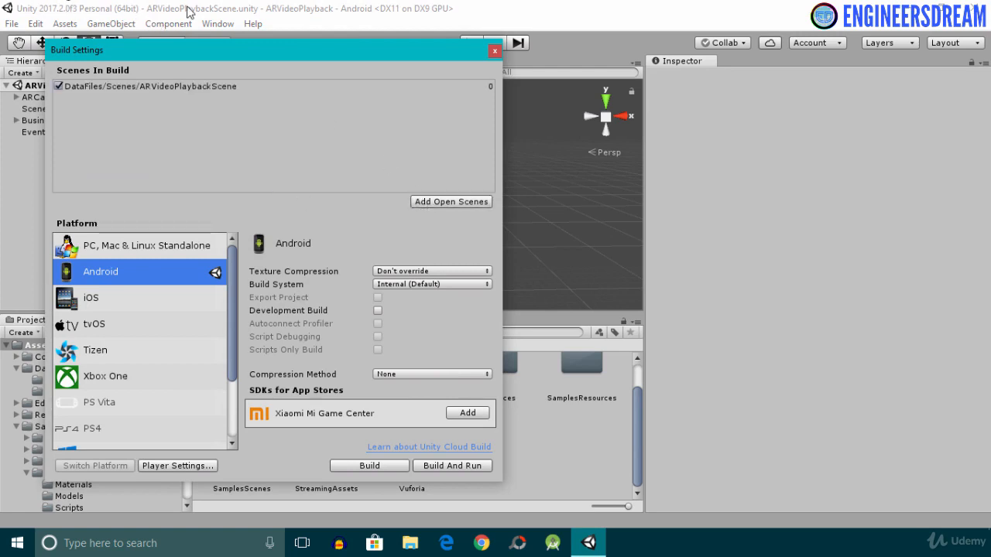
{"action": "mouse_move", "coordinate": [205, 93]}
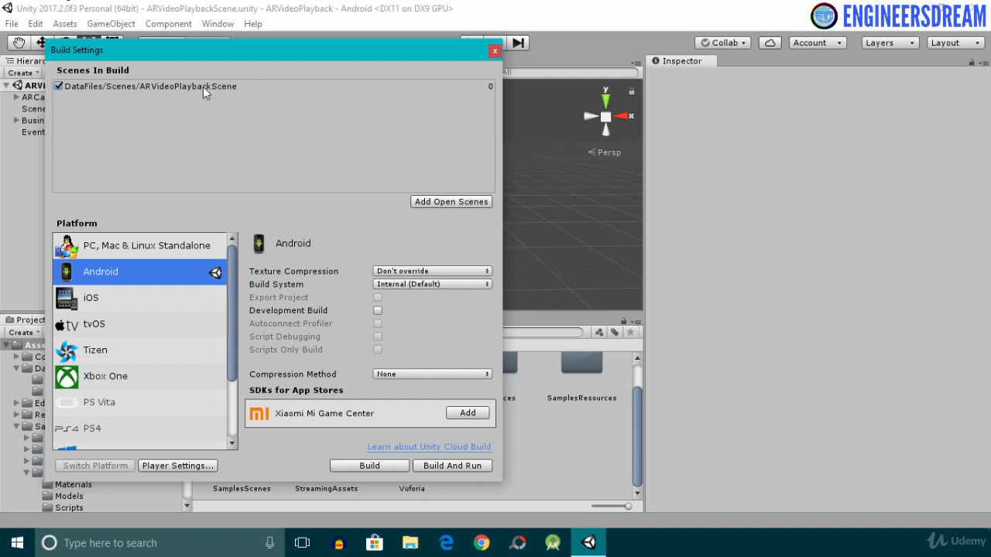
{"action": "mouse_move", "coordinate": [189, 277]}
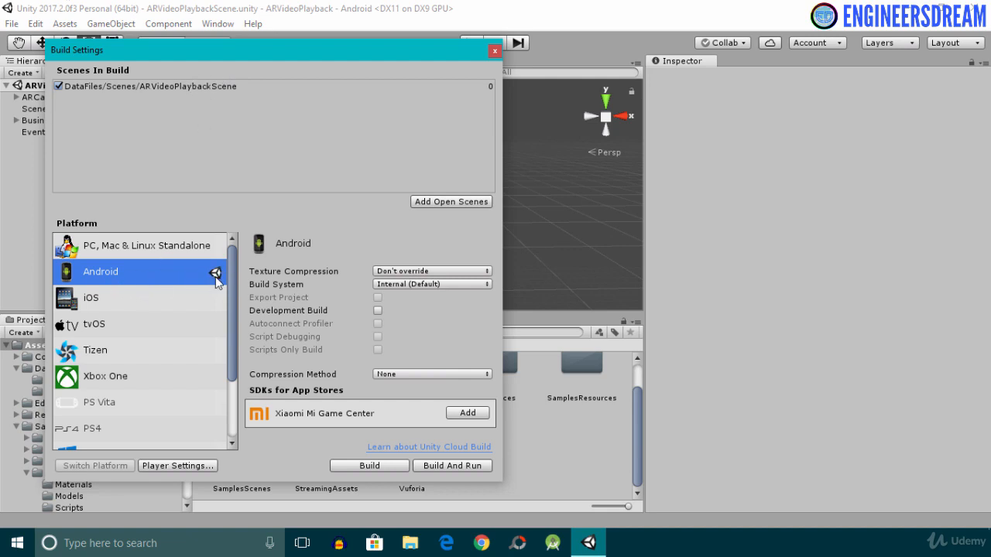
{"action": "mouse_move", "coordinate": [260, 269]}
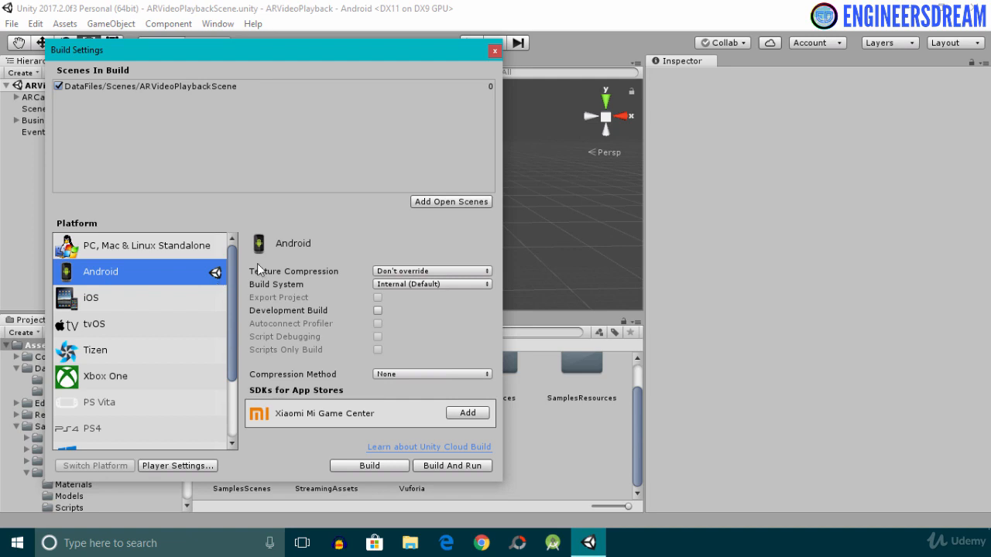
{"action": "mouse_move", "coordinate": [170, 273]}
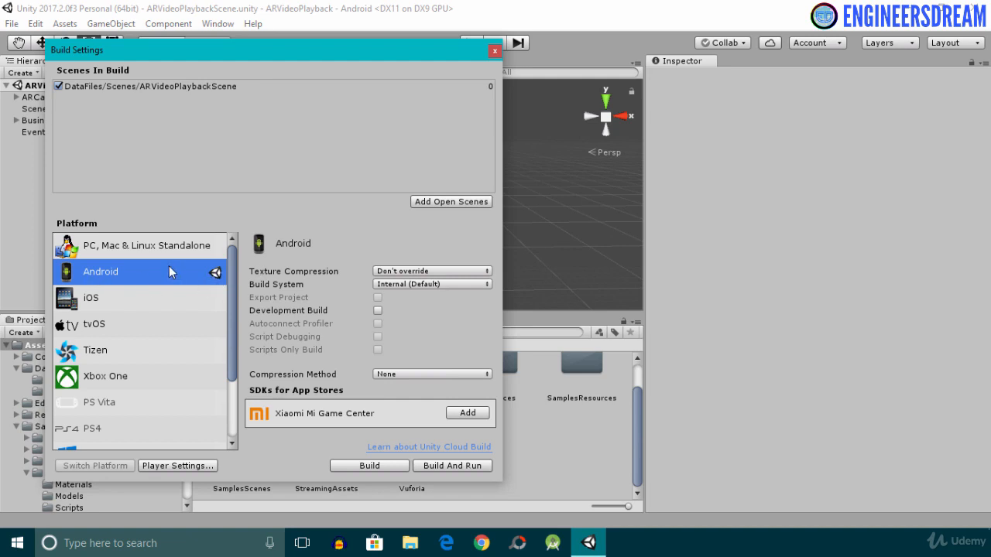
{"action": "mouse_move", "coordinate": [80, 304]}
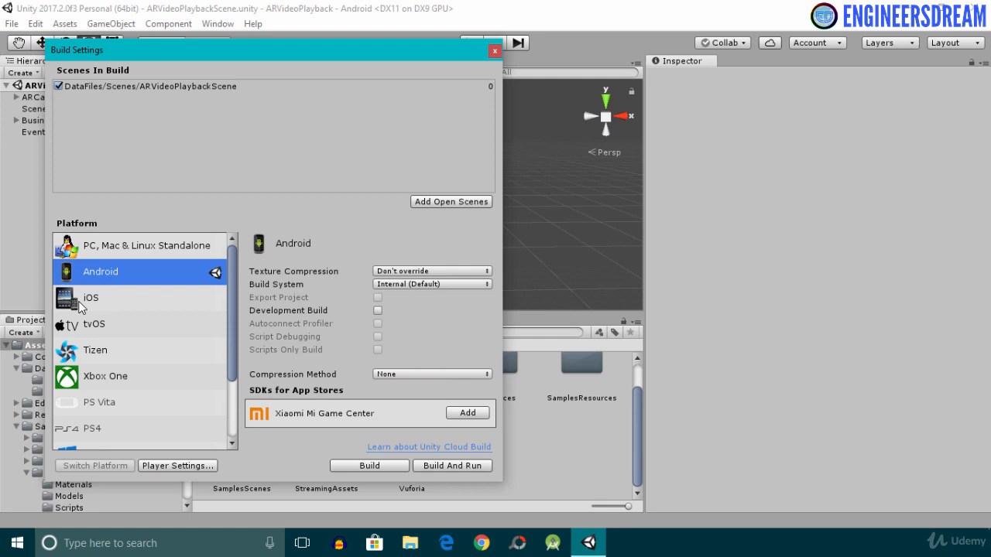
{"action": "mouse_move", "coordinate": [102, 303]}
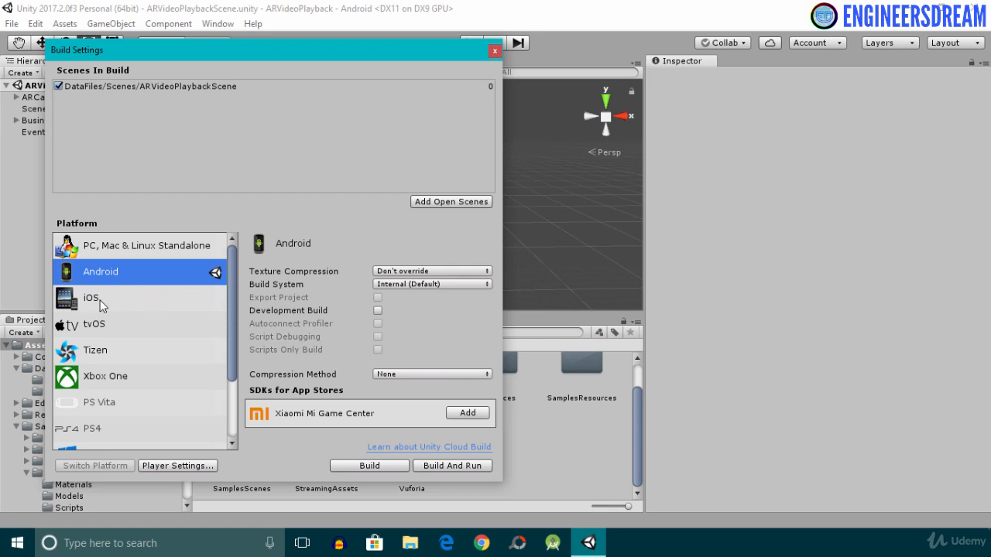
{"action": "mouse_move", "coordinate": [105, 308]}
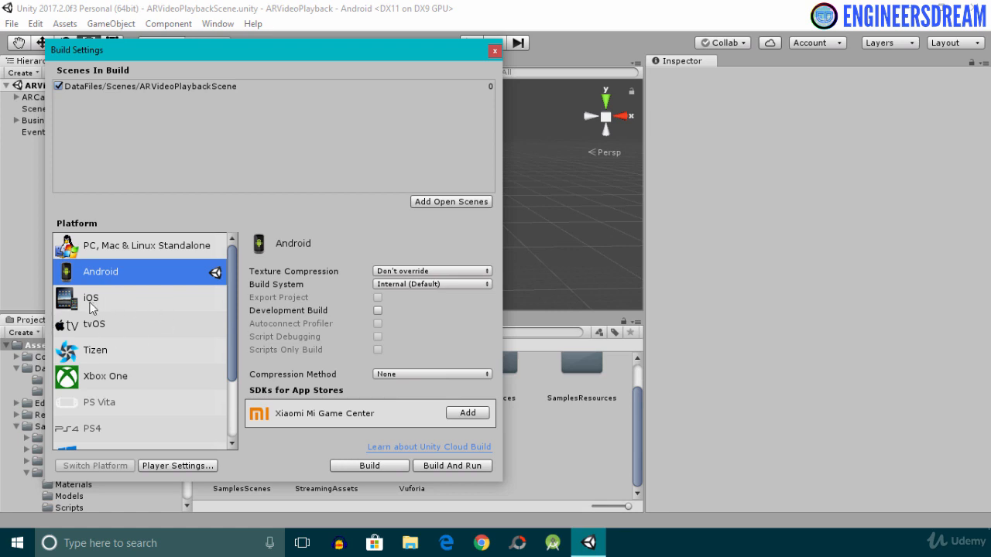
{"action": "mouse_move", "coordinate": [102, 301]}
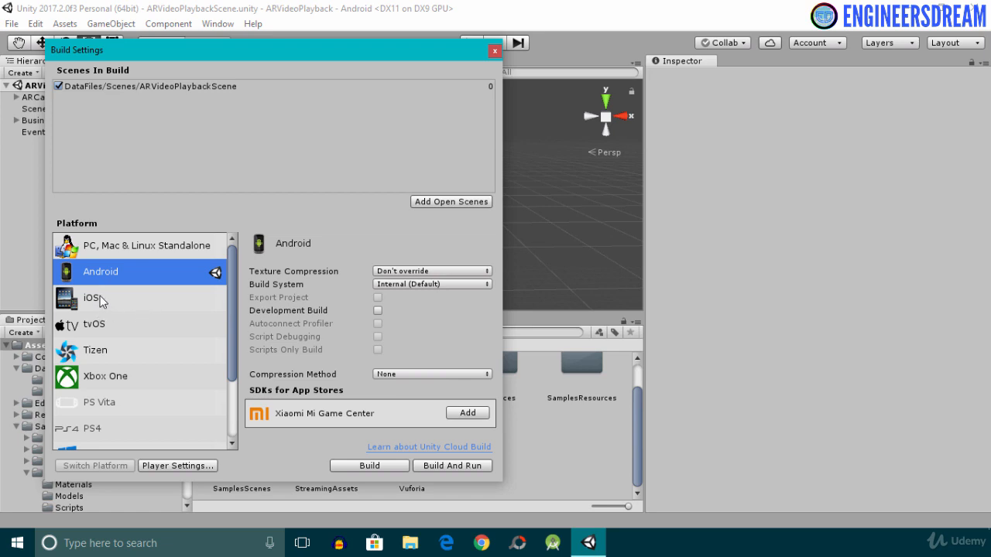
{"action": "mouse_move", "coordinate": [105, 299]}
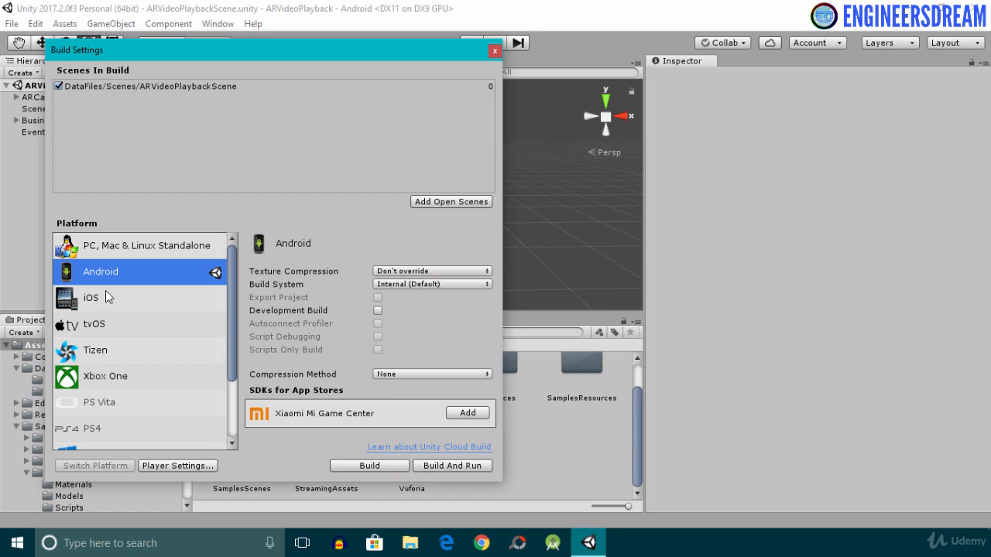
{"action": "mouse_move", "coordinate": [87, 307]}
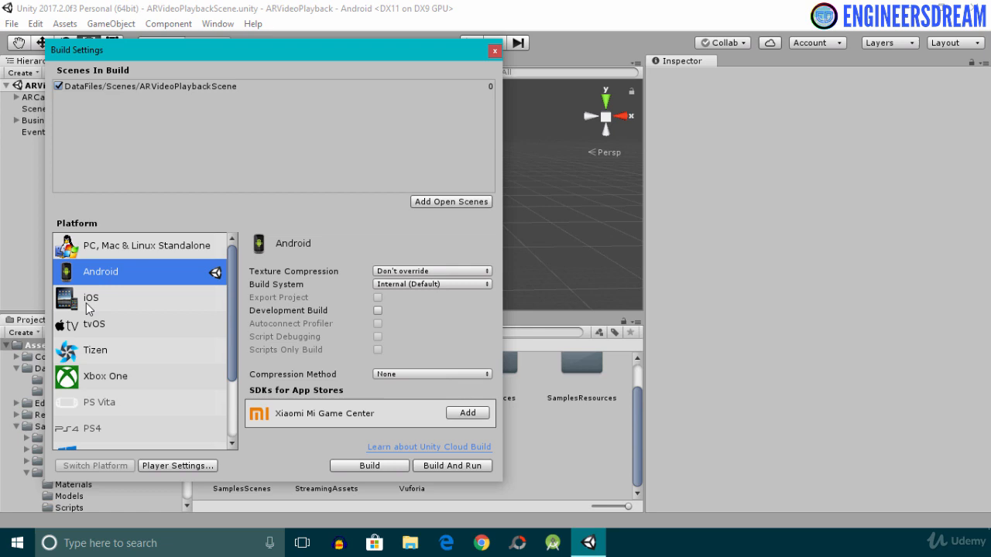
{"action": "mouse_move", "coordinate": [115, 310]}
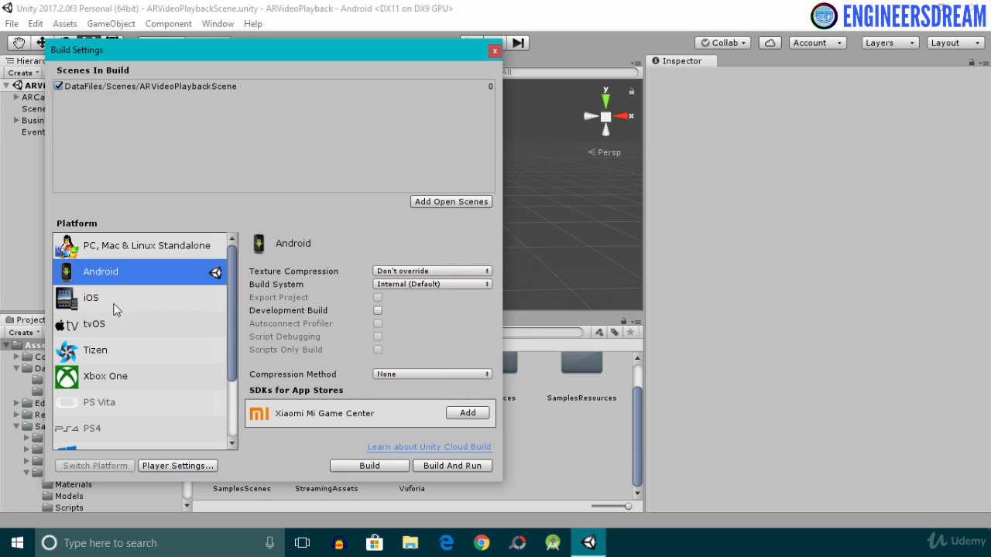
{"action": "mouse_move", "coordinate": [113, 301]}
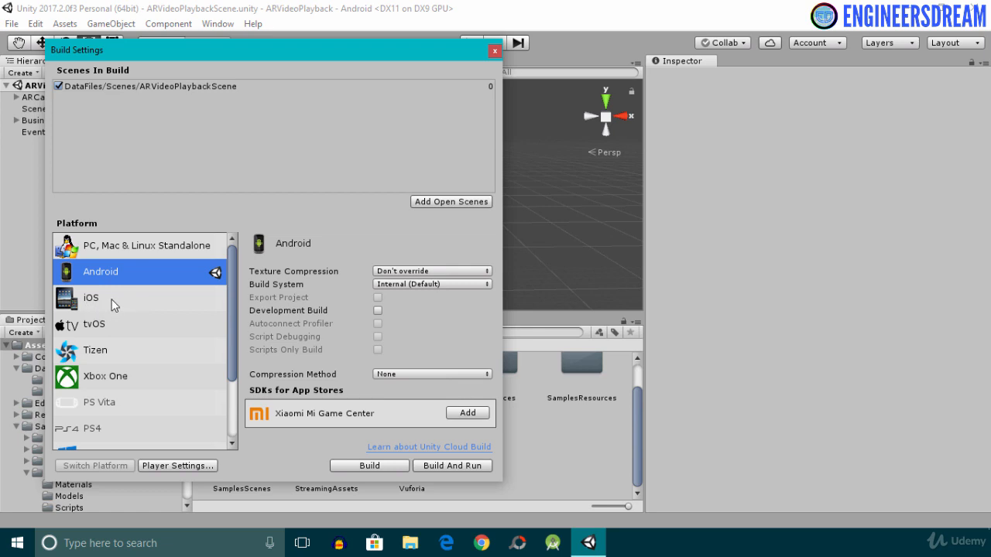
Set company name EngineersDream and product name ARVideoPlayback in the Android player settings.
{"action": "left_click", "coordinate": [177, 465]}
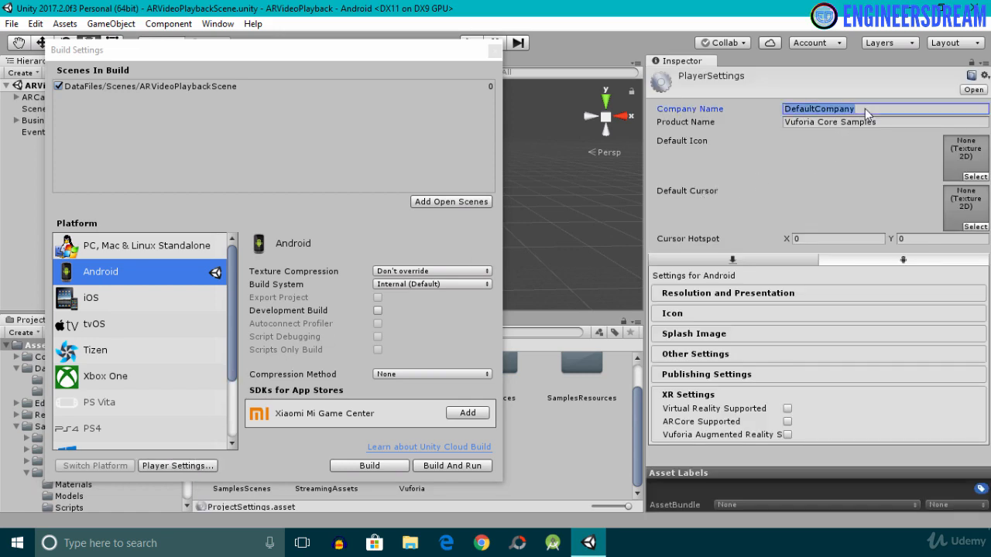
{"action": "type", "text": "EngineersDr"}
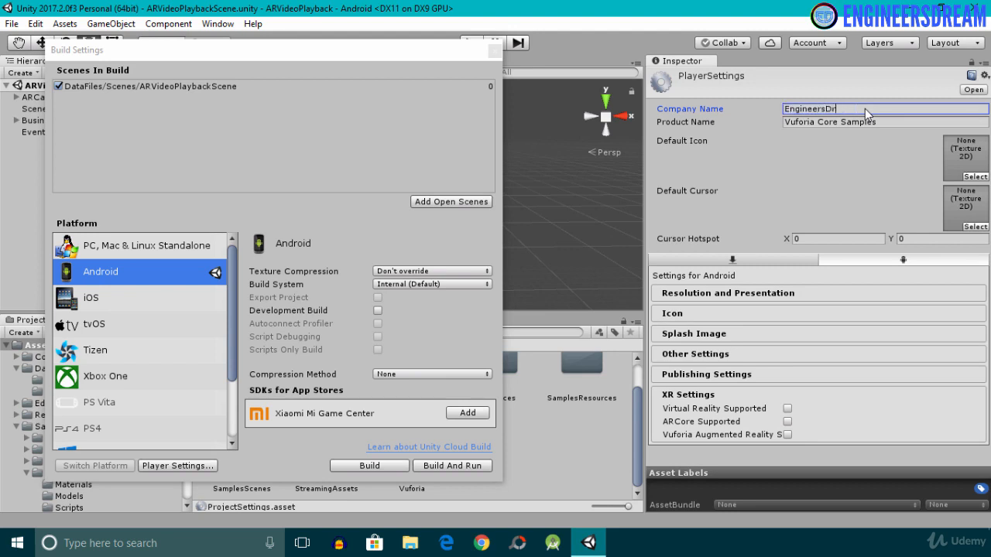
{"action": "type", "text": "eam"}
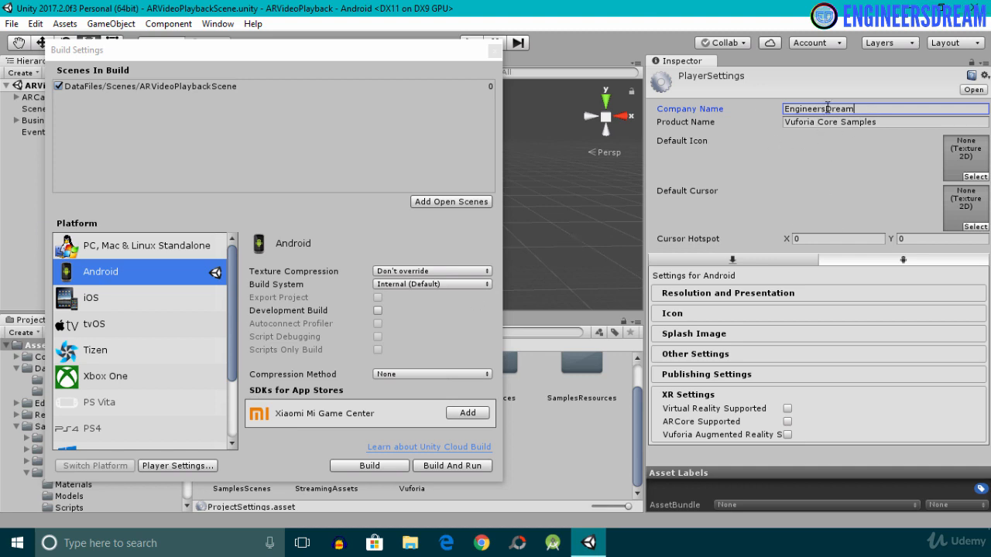
{"action": "mouse_move", "coordinate": [888, 124]}
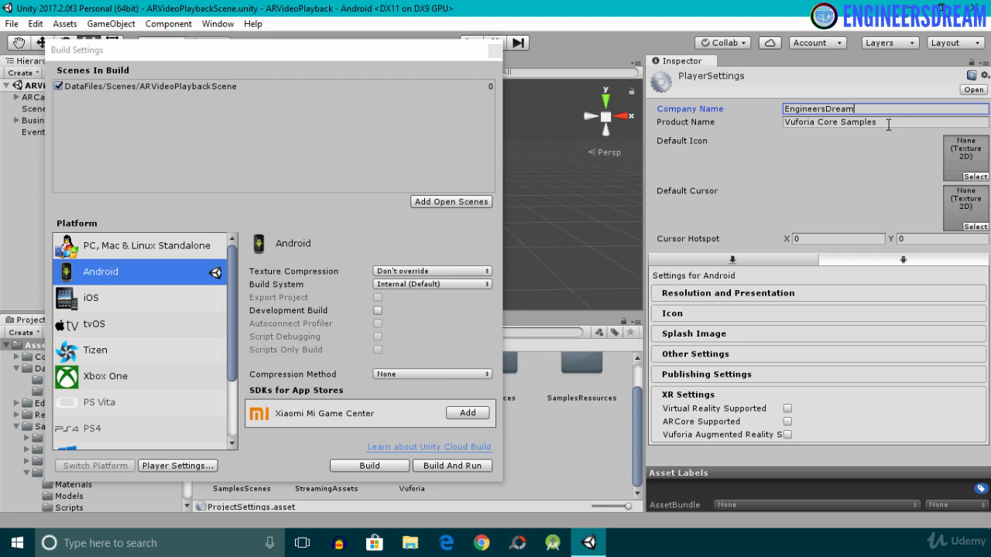
{"action": "triple_click", "coordinate": [851, 121]}
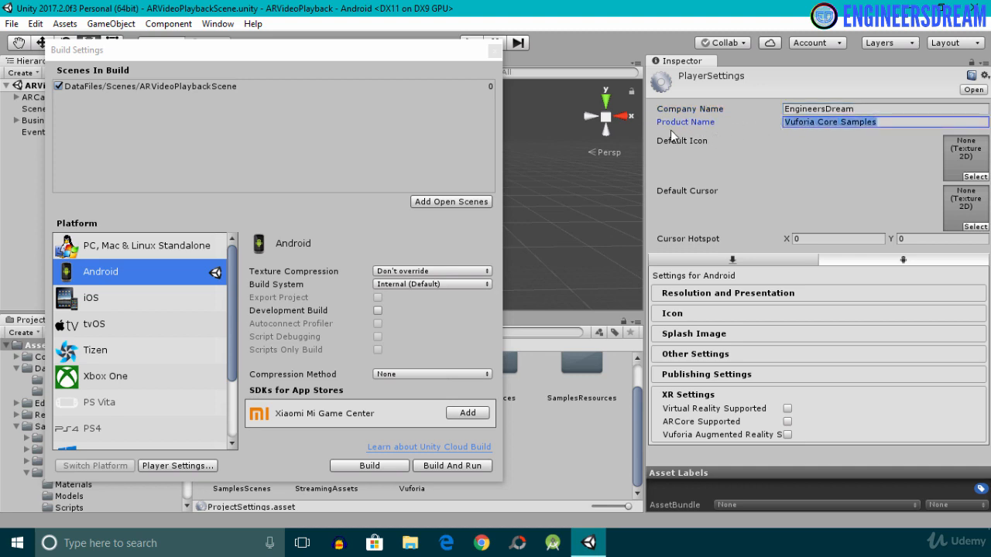
{"action": "mouse_move", "coordinate": [854, 147]}
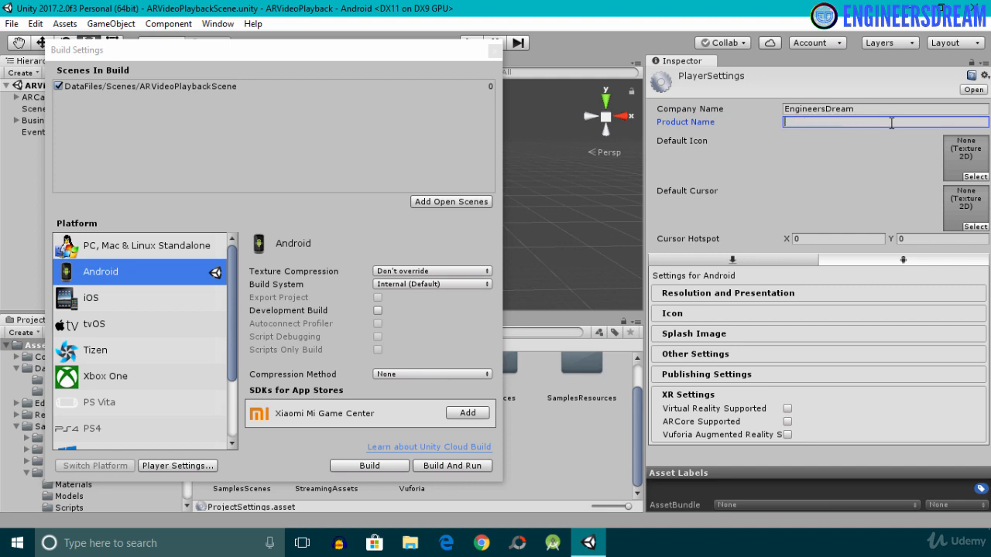
{"action": "type", "text": "ARVideoPlayback"}
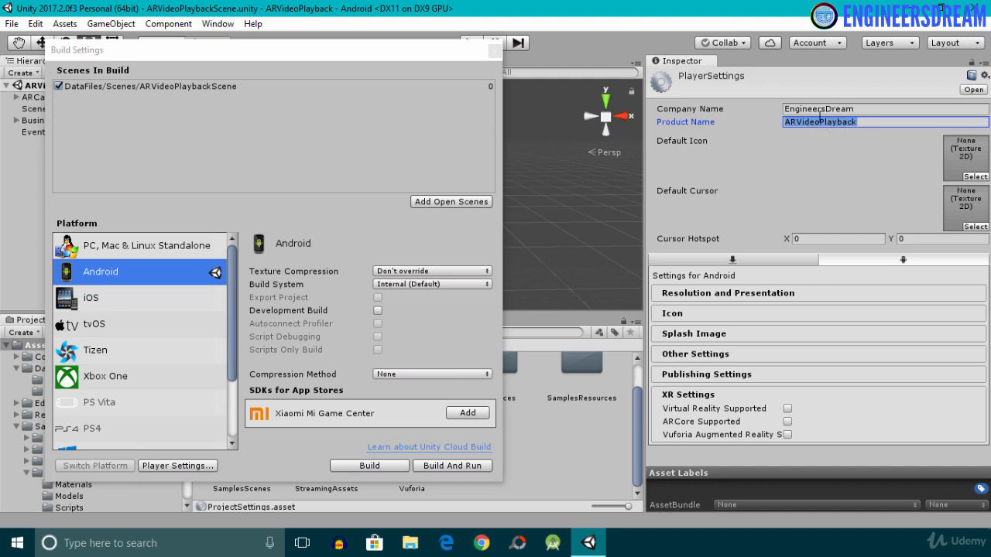
{"action": "mouse_move", "coordinate": [678, 182]}
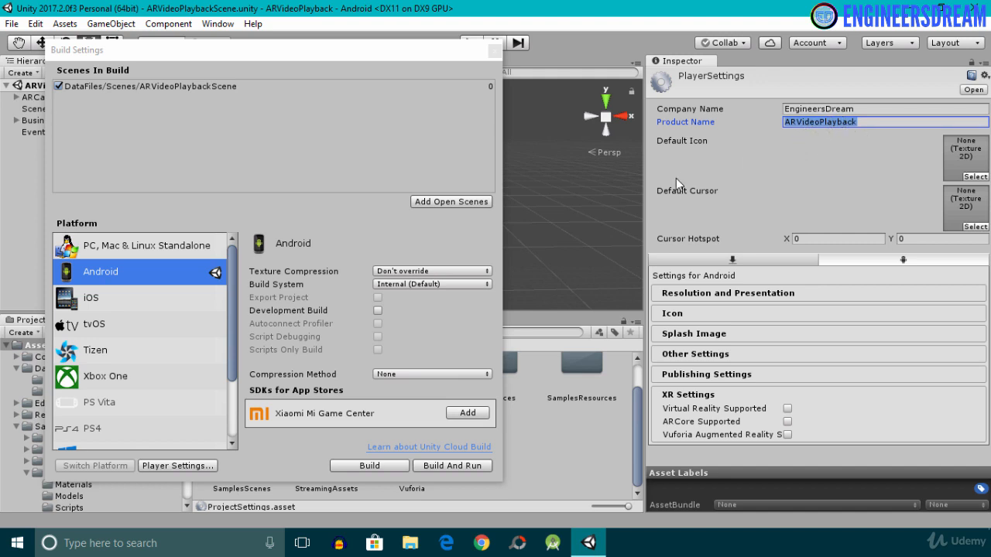
{"action": "mouse_move", "coordinate": [966, 157]}
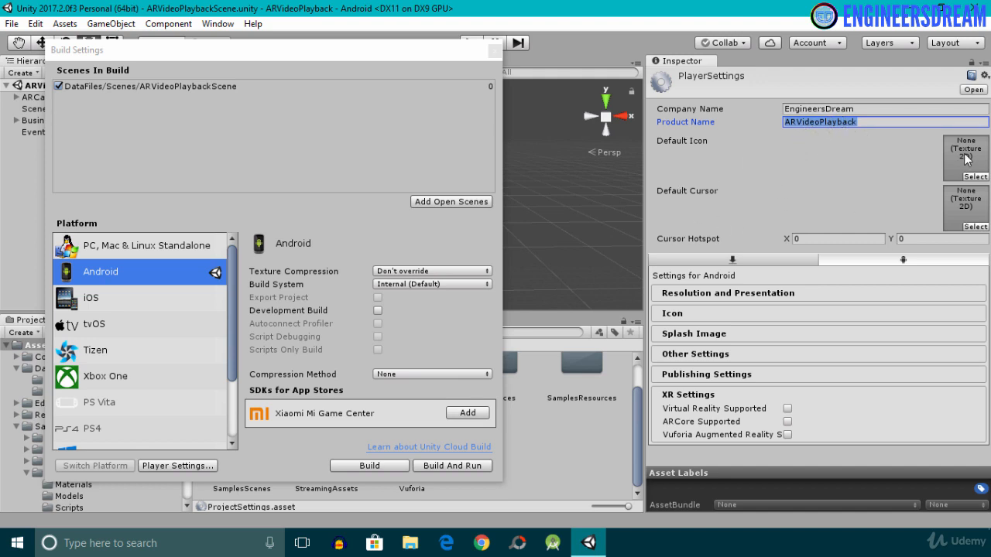
{"action": "mouse_move", "coordinate": [782, 226]}
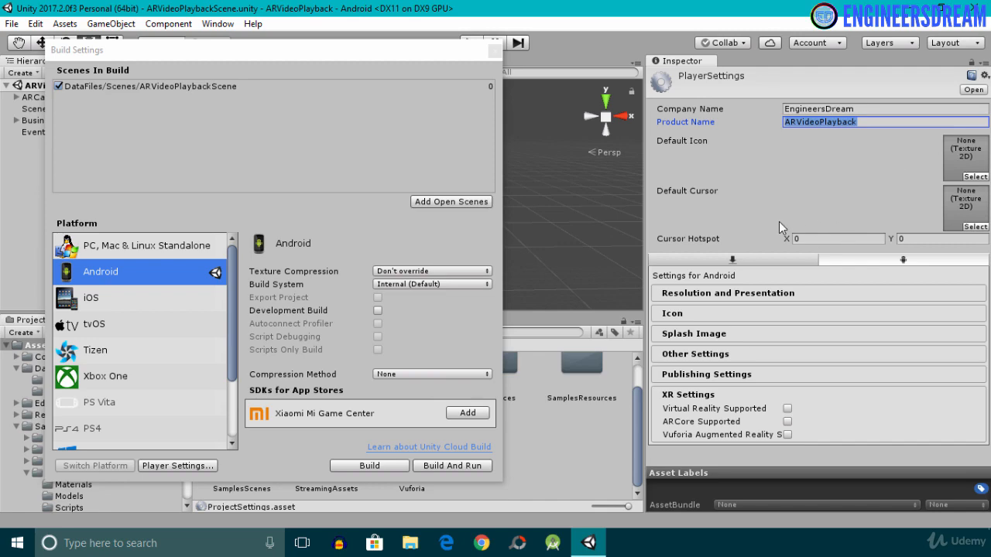
Set package name com.engineersdream.arvideoplayback, keeping minimum API Android 6.0 Marshmallow (API 23).
{"action": "left_click", "coordinate": [697, 353]}
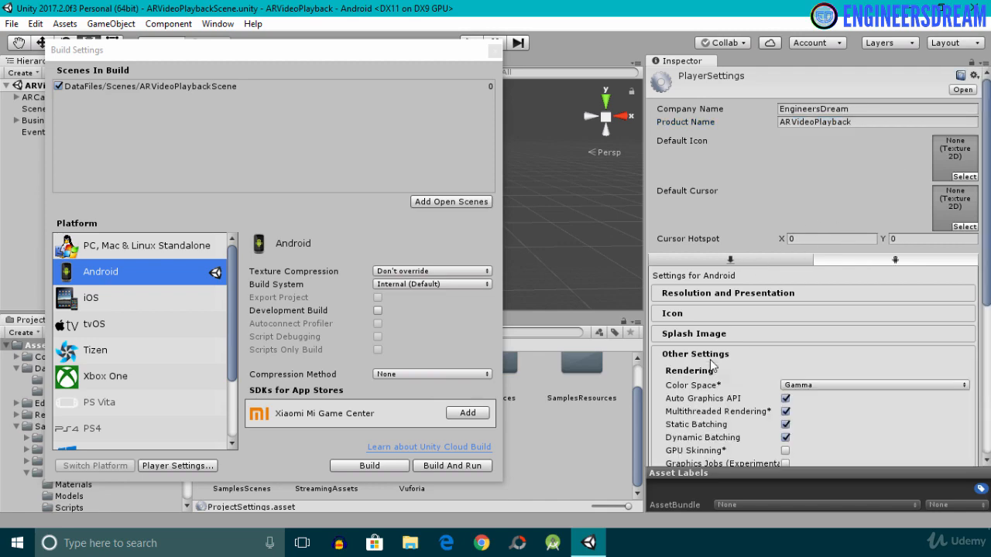
{"action": "scroll", "scroll_direction": "down", "scroll_amount": 3}
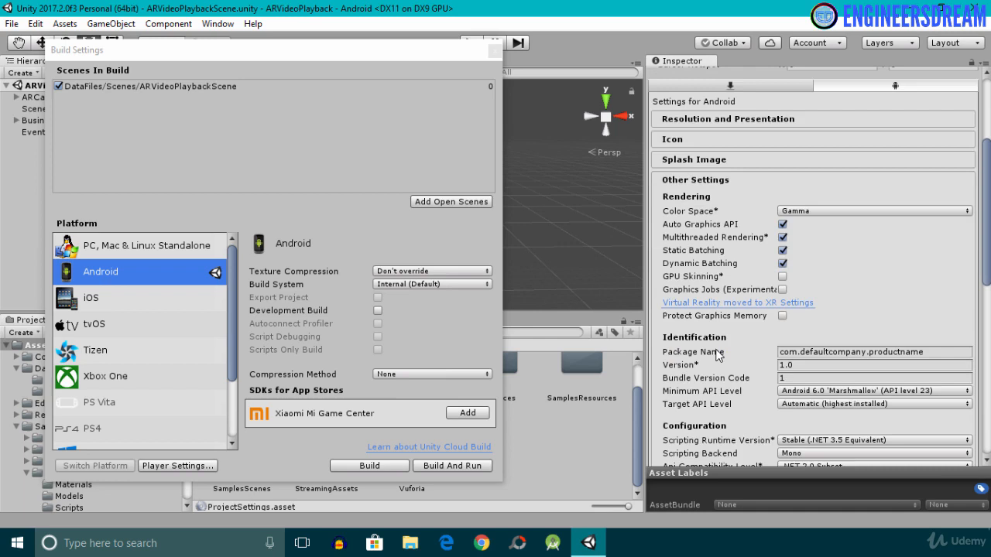
{"action": "scroll", "scroll_direction": "down", "scroll_amount": 3}
{"action": "type", "text": "com.engineersdream.arvideoplayback"}
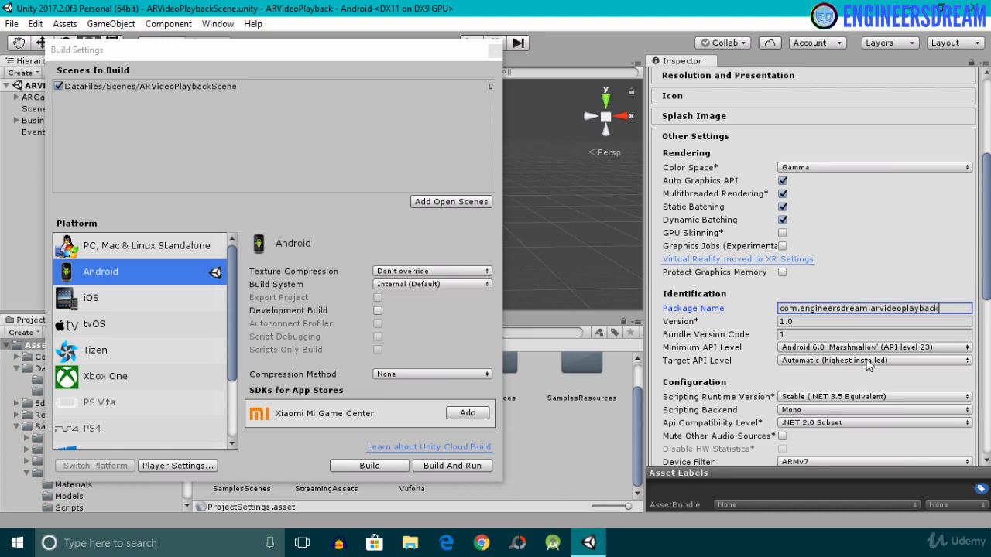
{"action": "left_click", "coordinate": [873, 347]}
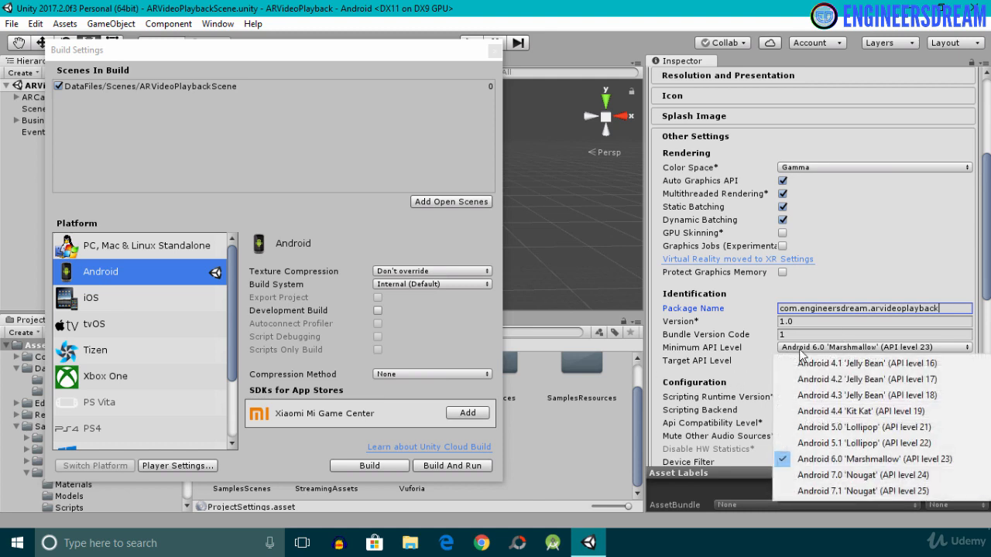
{"action": "mouse_move", "coordinate": [851, 458]}
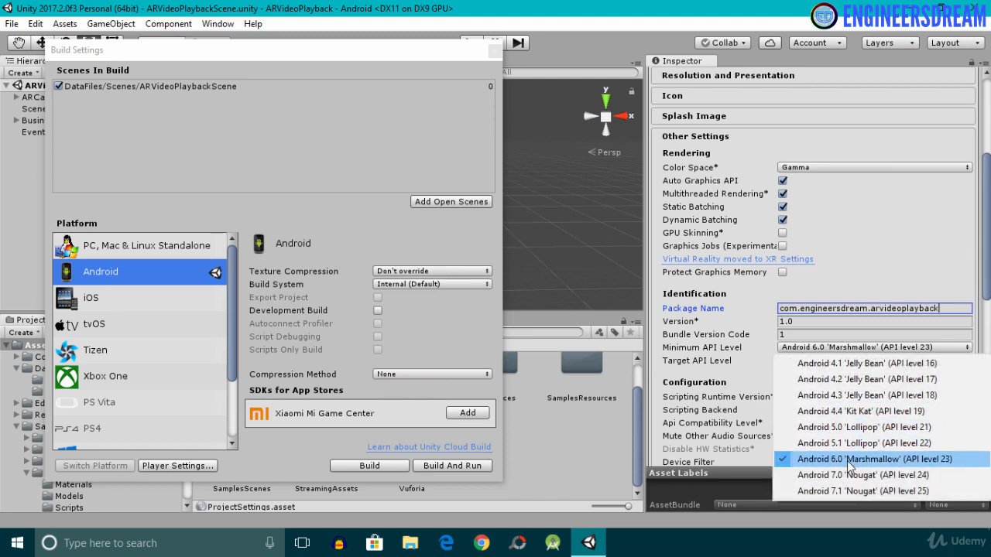
{"action": "mouse_move", "coordinate": [839, 471]}
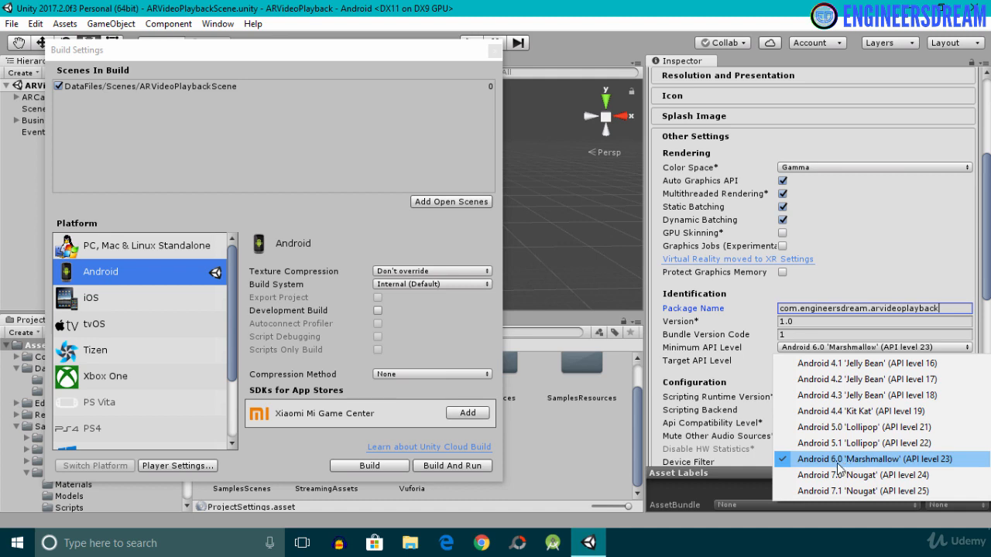
{"action": "mouse_move", "coordinate": [864, 463]}
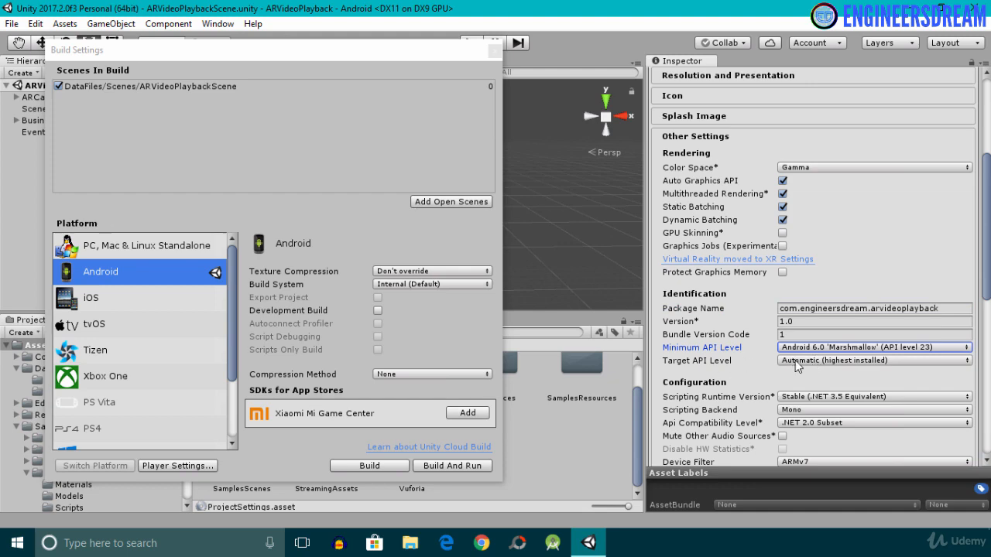
{"action": "scroll", "scroll_direction": "down", "scroll_amount": 3}
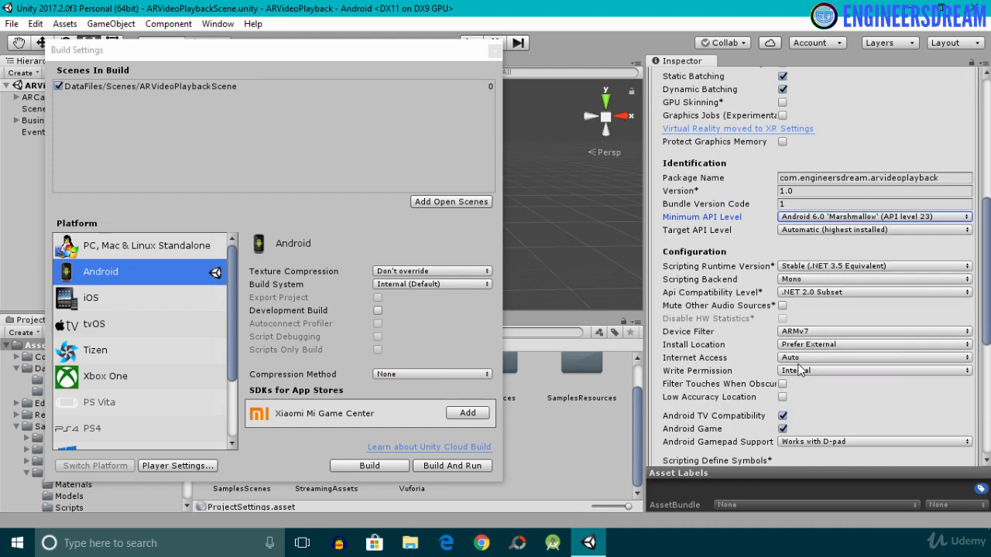
{"action": "scroll", "scroll_direction": "down", "scroll_amount": 3}
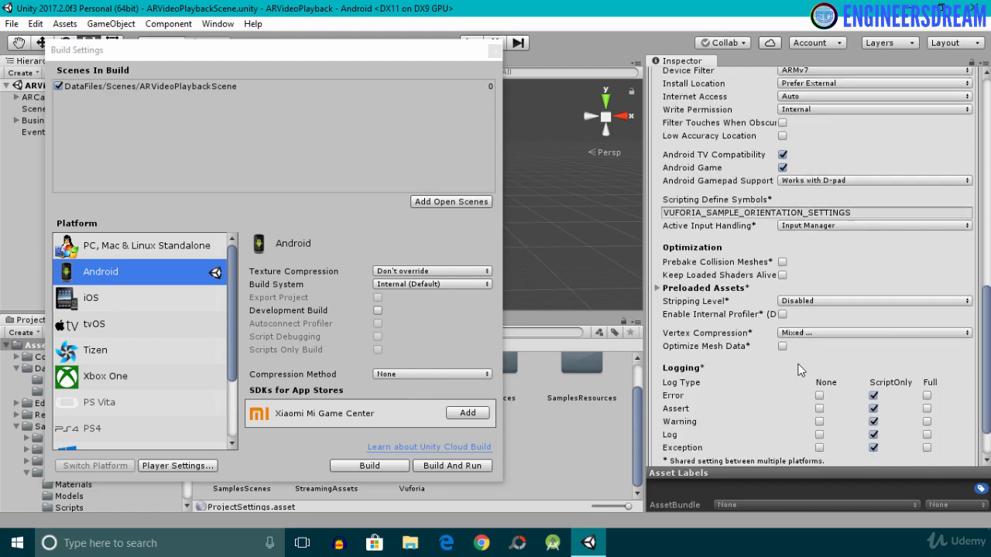
{"action": "scroll", "scroll_direction": "down", "scroll_amount": 3}
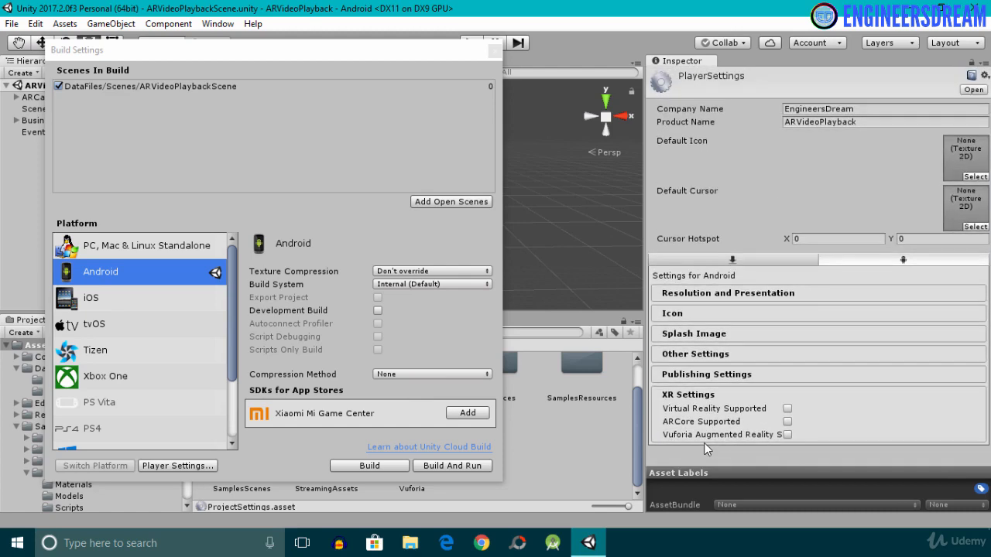
{"action": "mouse_move", "coordinate": [771, 455]}
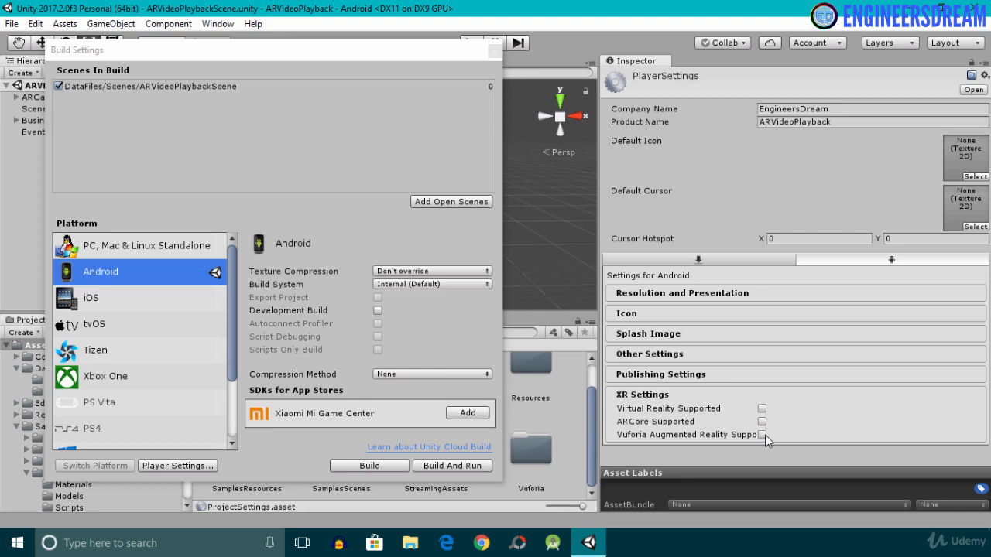
{"action": "mouse_move", "coordinate": [700, 437]}
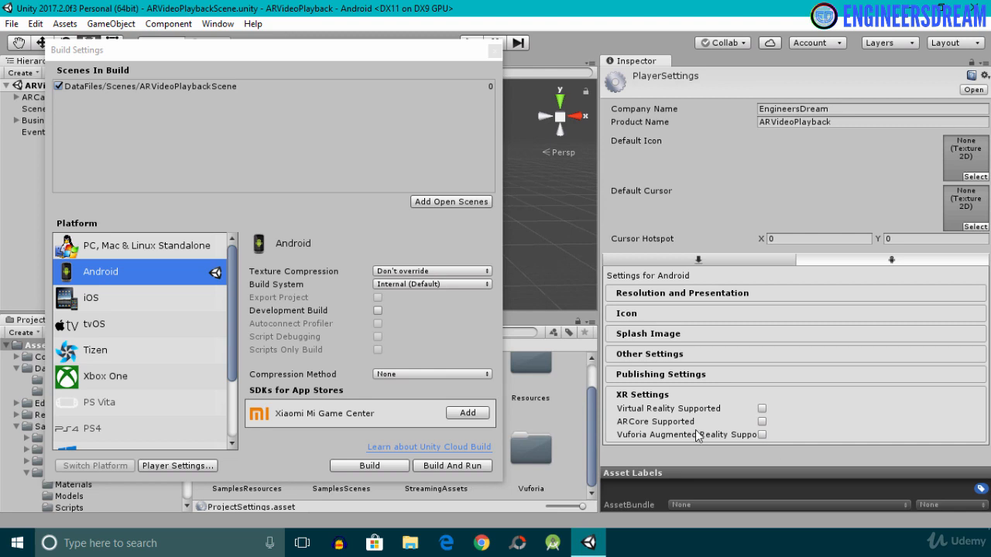
{"action": "mouse_move", "coordinate": [656, 442]}
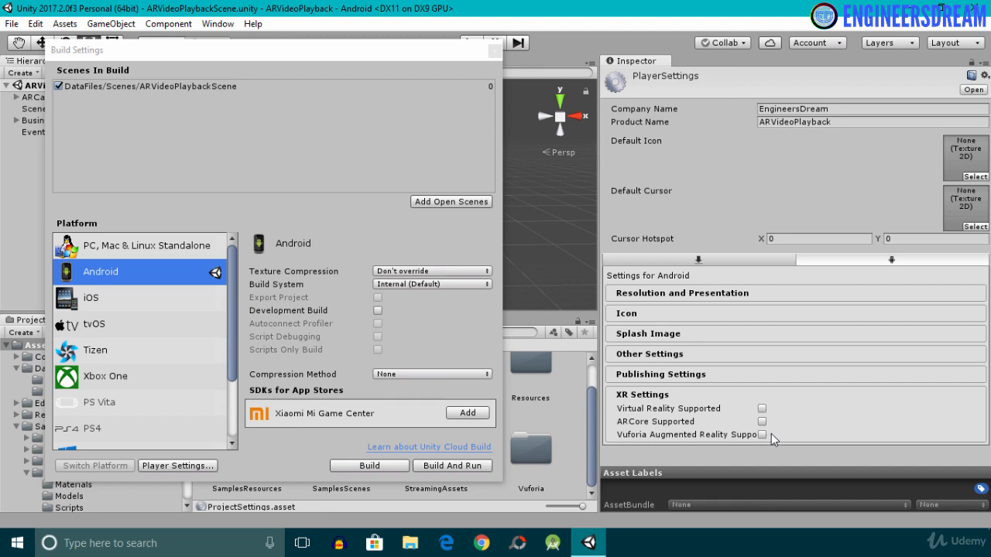
{"action": "mouse_move", "coordinate": [768, 439]}
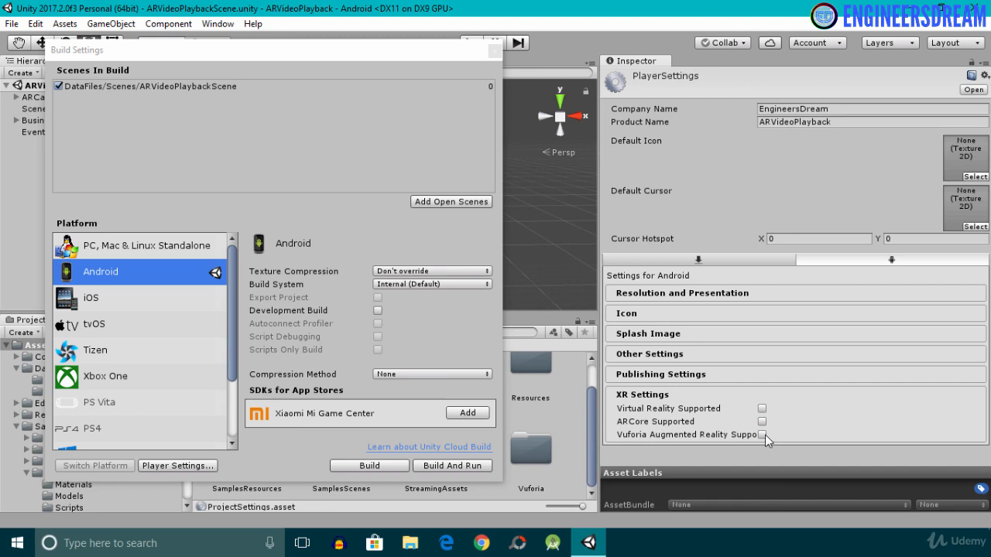
{"action": "mouse_move", "coordinate": [768, 476]}
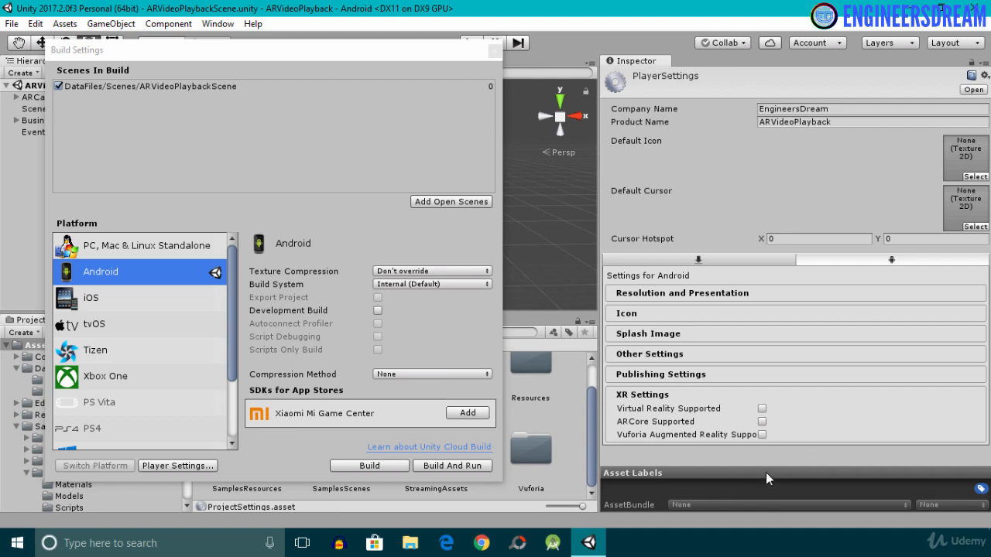
{"action": "mouse_move", "coordinate": [764, 451]}
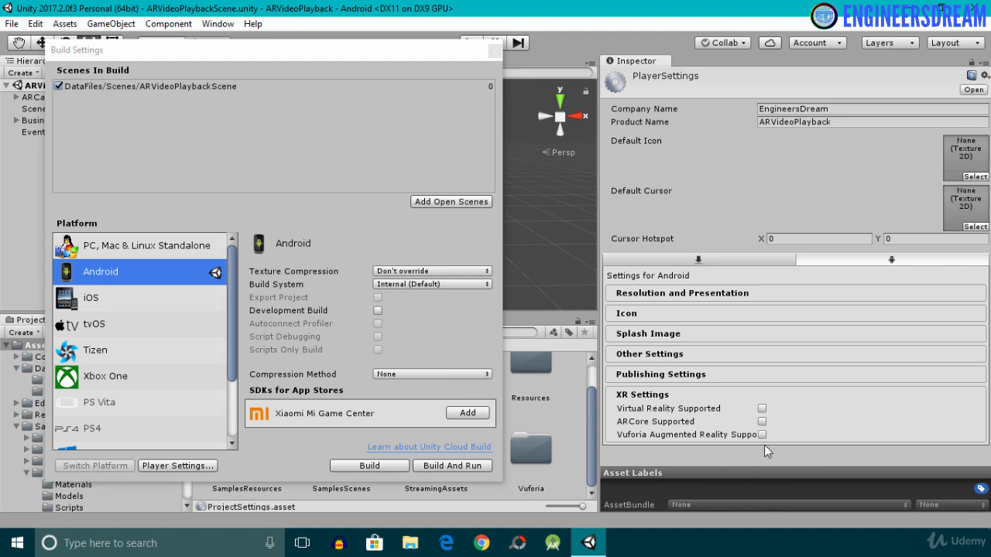
{"action": "mouse_move", "coordinate": [718, 442]}
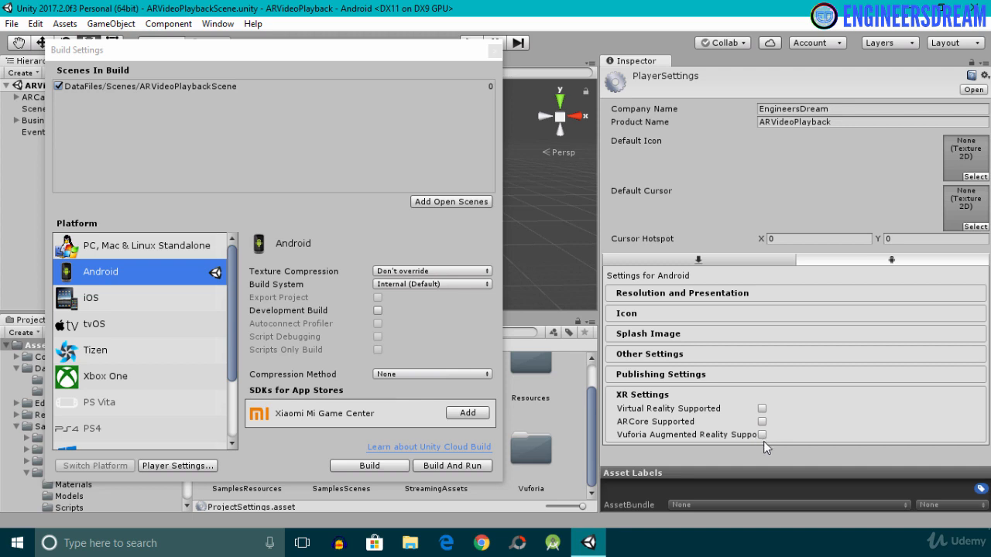
Enable Vuforia Augmented Reality Supported under the Android XR settings.
{"action": "left_click", "coordinate": [762, 434]}
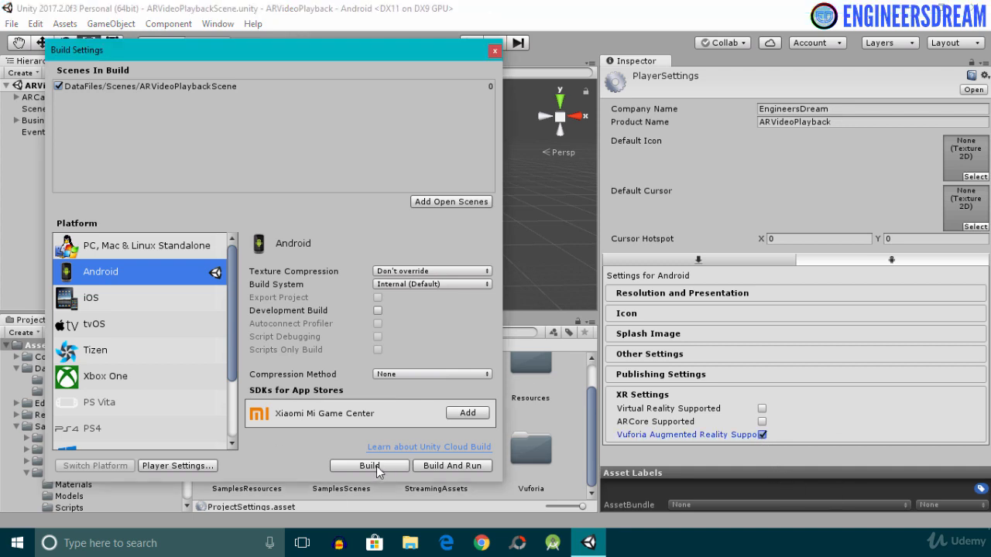
Build the Android app as ARVideoPlayback.apk into the project folder.
{"action": "left_click", "coordinate": [369, 464]}
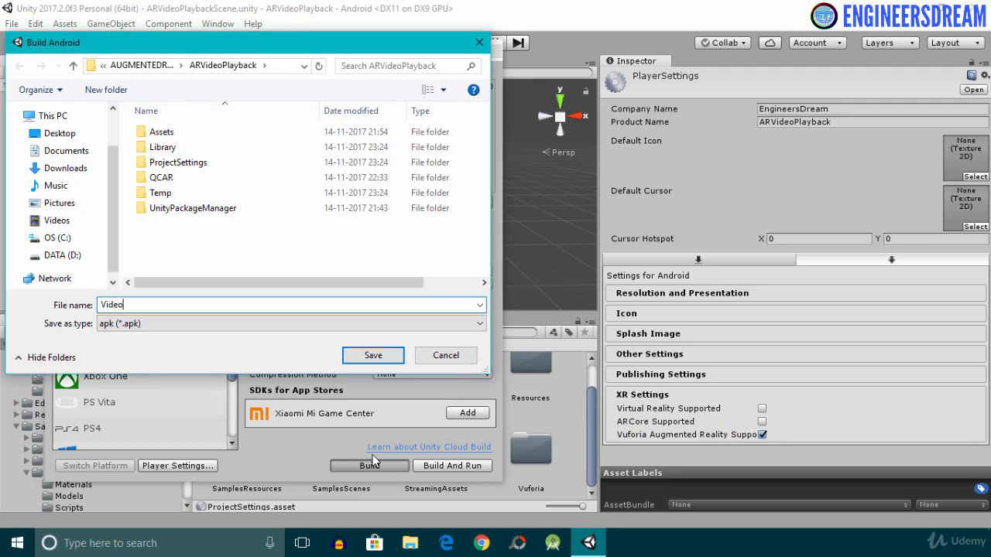
{"action": "type", "text": "Playback"}
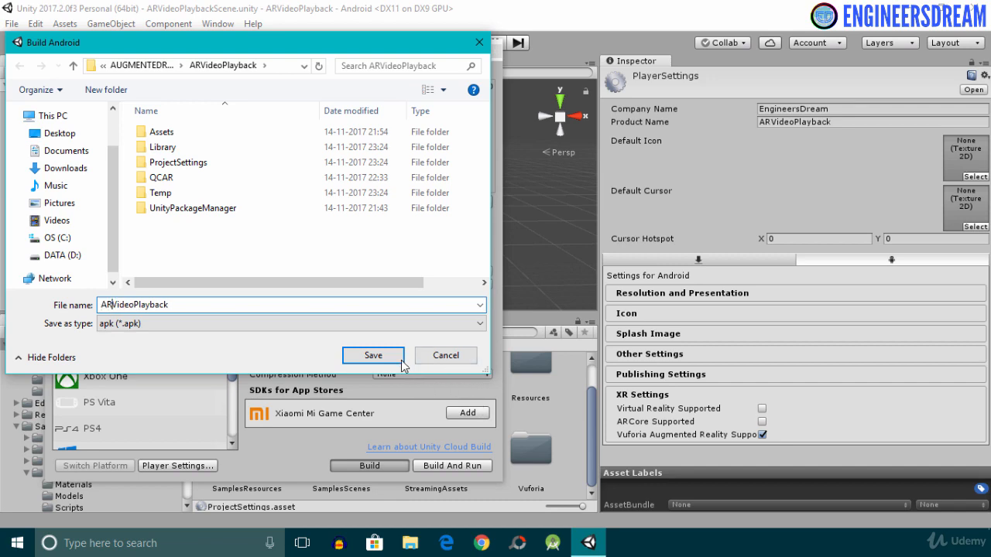
{"action": "left_click", "coordinate": [372, 355]}
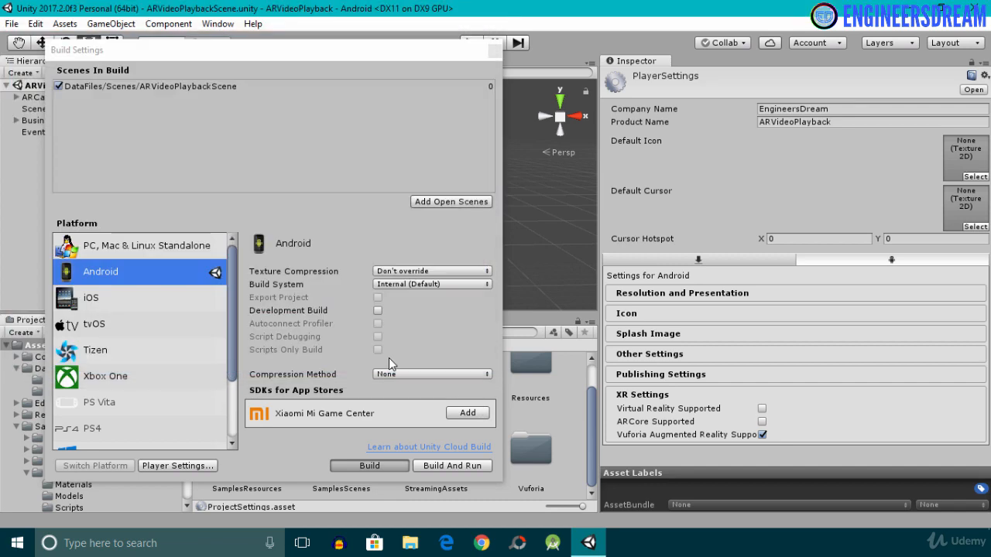
{"action": "left_click", "coordinate": [369, 465]}
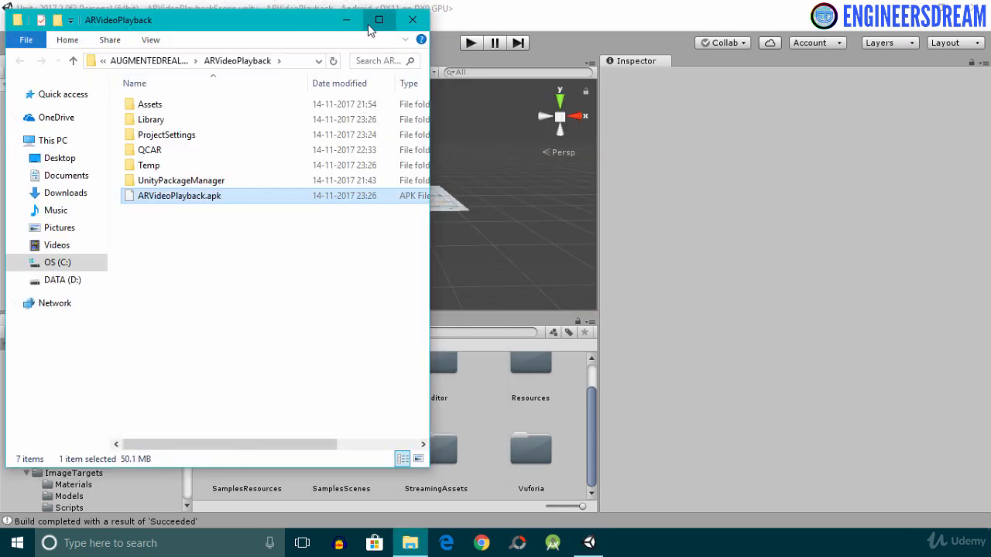
Copy ARVideoPlayback.apk and browse to the connected Redmi Note 4 phone.
{"action": "left_click", "coordinate": [379, 19]}
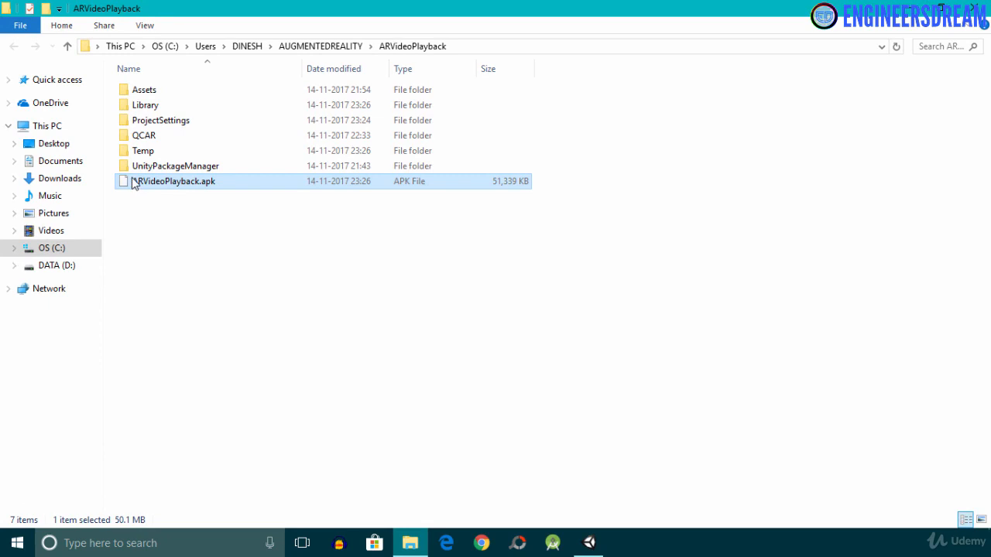
{"action": "mouse_move", "coordinate": [195, 181]}
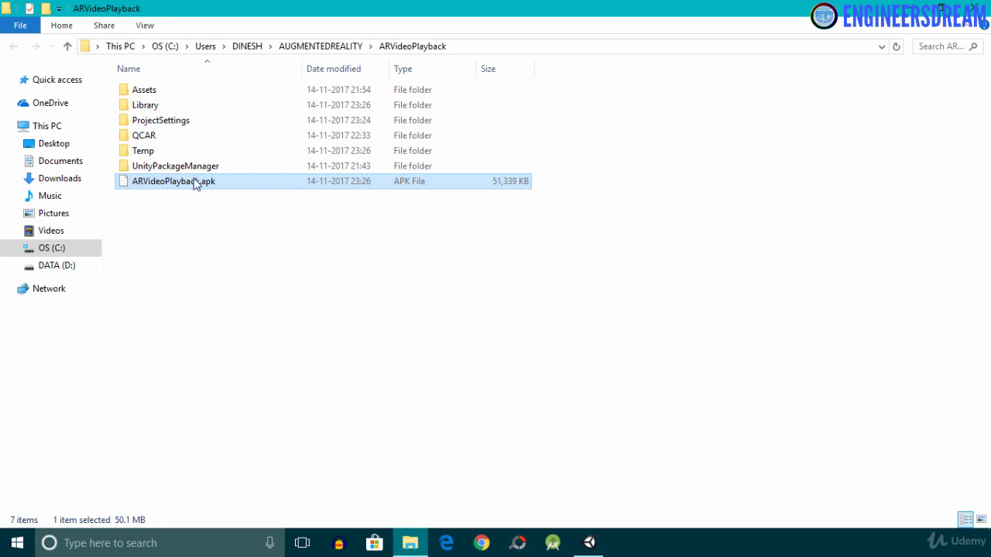
{"action": "mouse_move", "coordinate": [187, 204]}
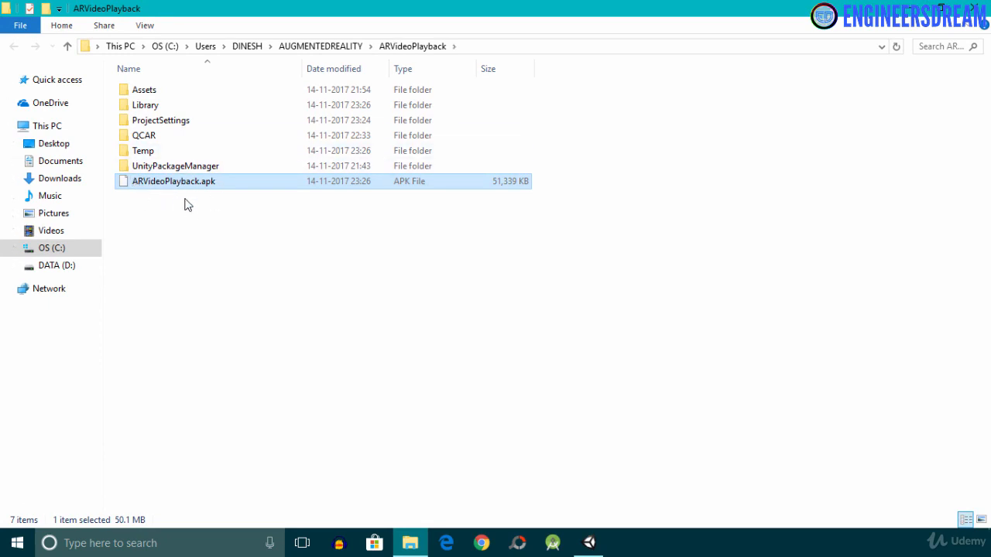
{"action": "mouse_move", "coordinate": [161, 216]}
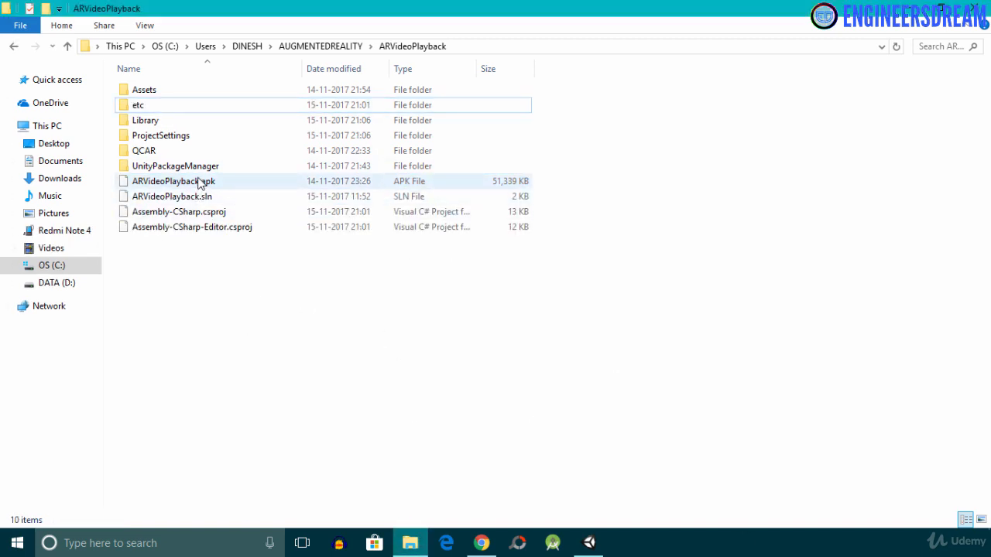
{"action": "right_click", "coordinate": [174, 180]}
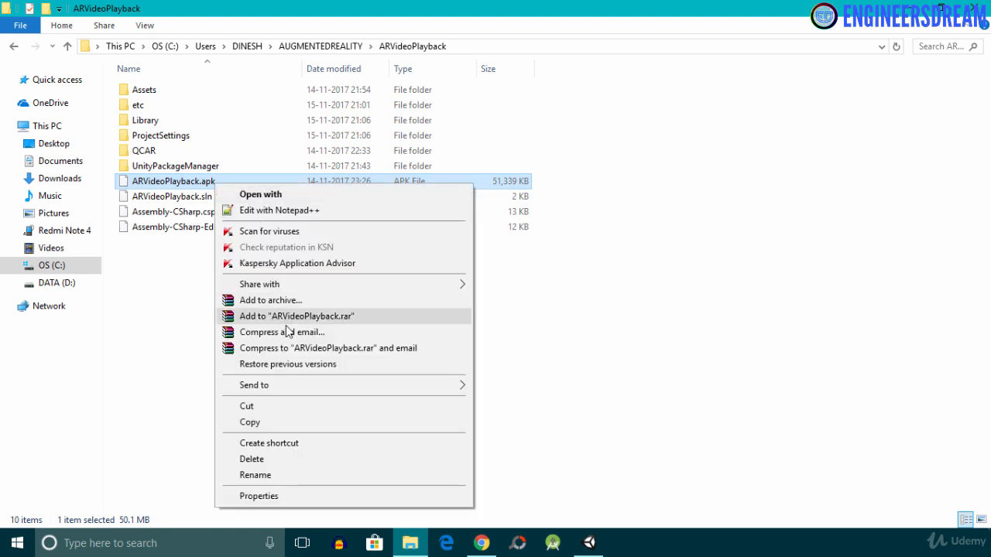
{"action": "left_click", "coordinate": [282, 137]}
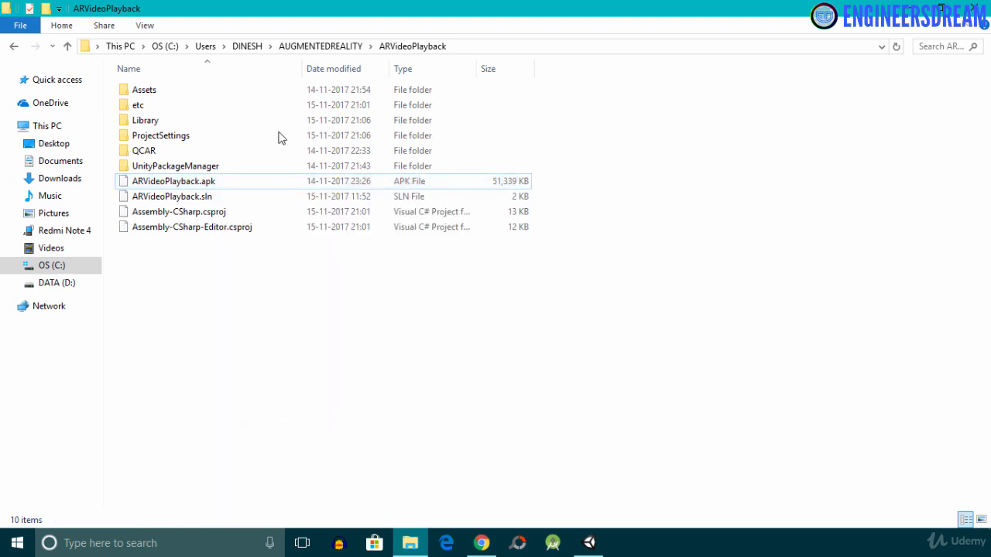
{"action": "left_click", "coordinate": [65, 230]}
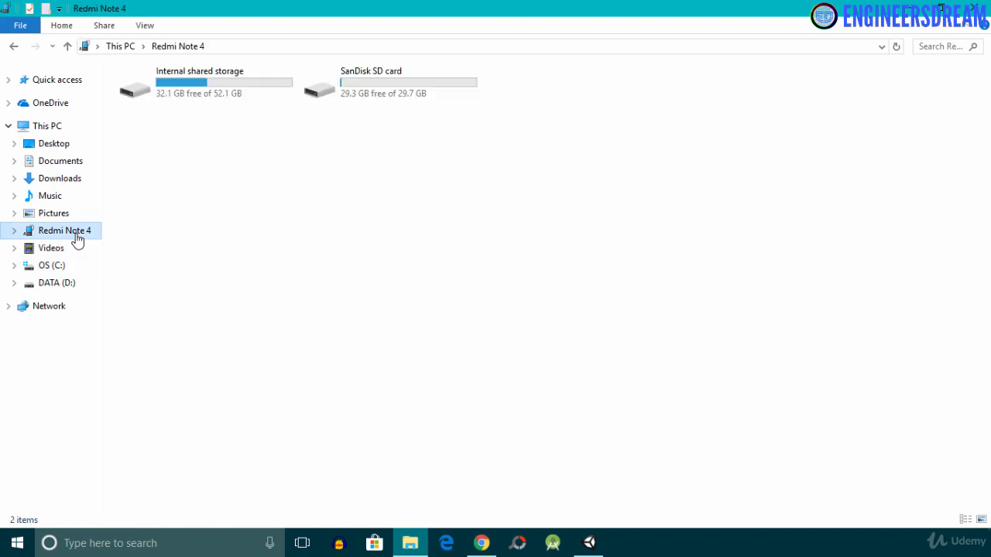
Go into the phone's internal shared storage Apk folder.
{"action": "double_click", "coordinate": [198, 84]}
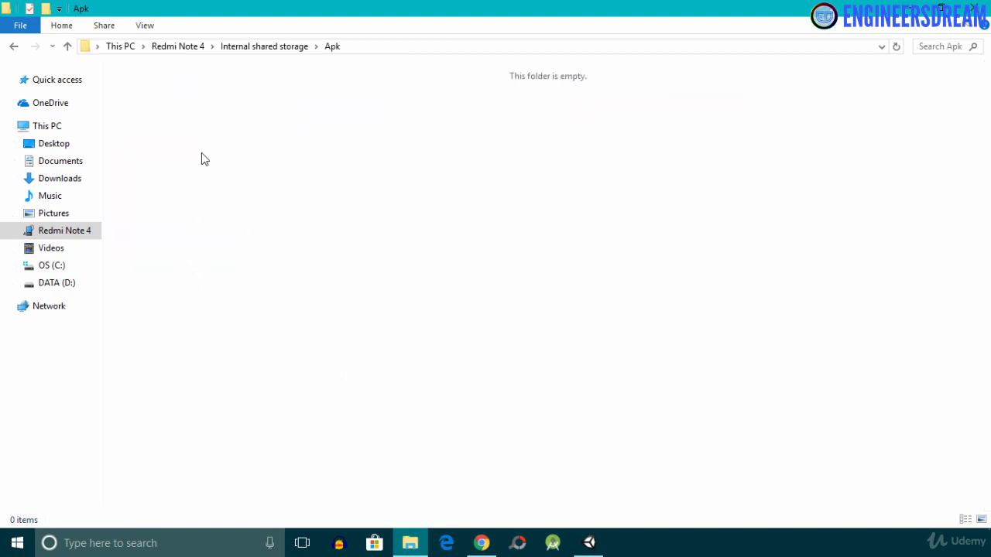
{"action": "mouse_move", "coordinate": [248, 236]}
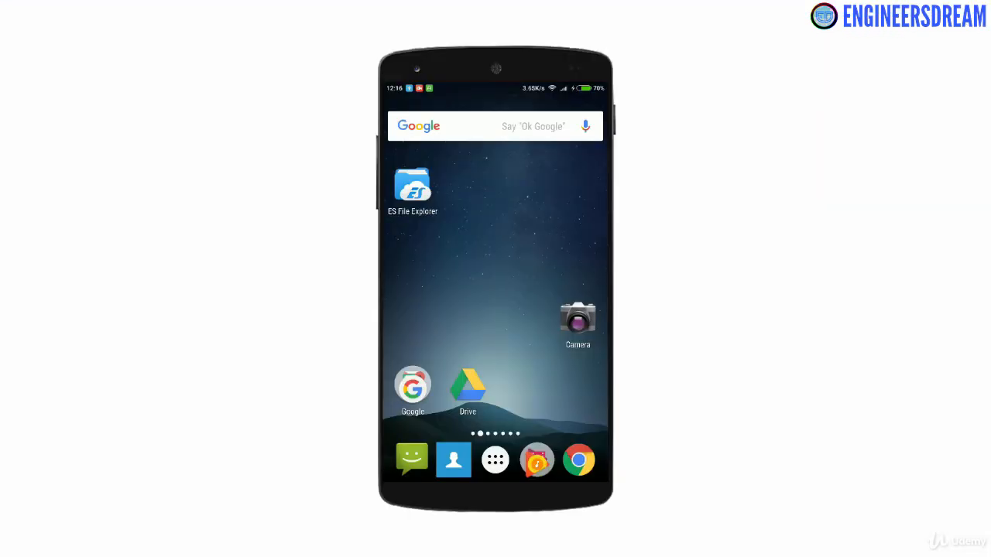
Install ARVideoPlayback.apk from the Apk folder via ES File Explorer and launch it.
{"action": "left_click", "coordinate": [411, 186]}
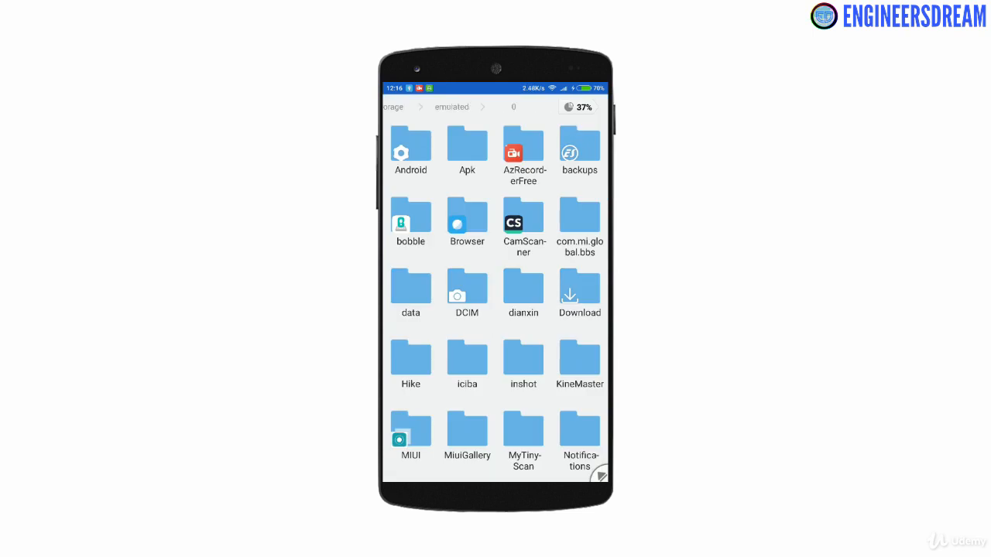
{"action": "left_click", "coordinate": [467, 152]}
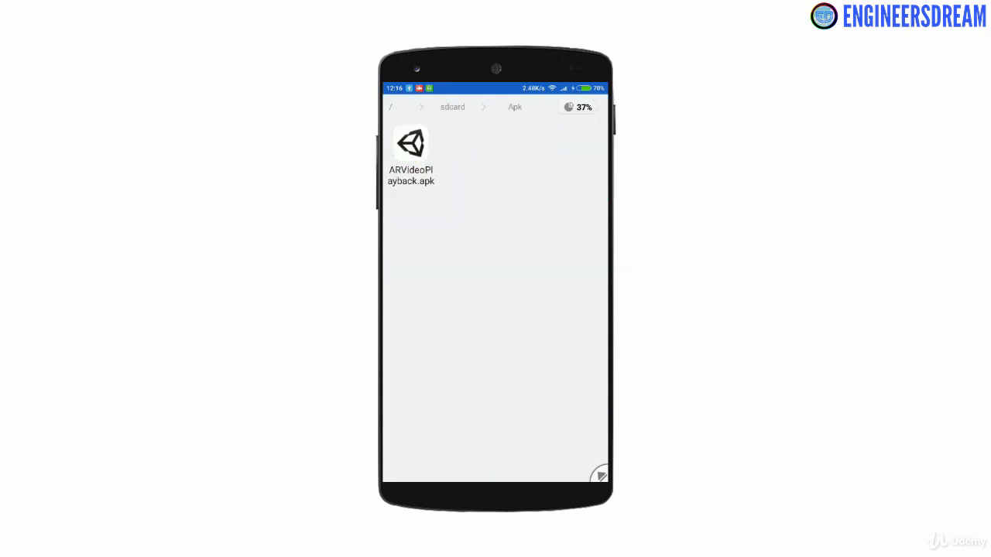
{"action": "left_click", "coordinate": [410, 143]}
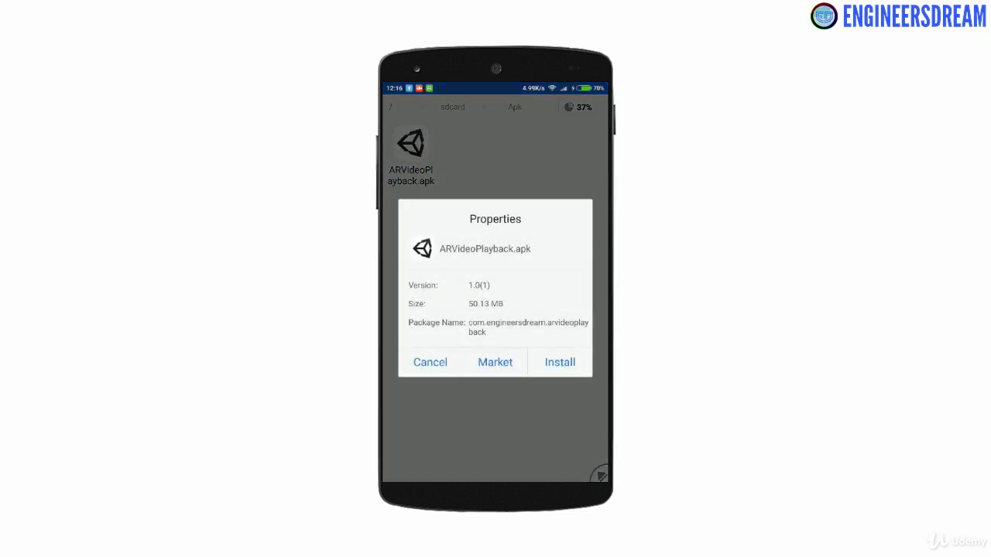
{"action": "left_click", "coordinate": [560, 363]}
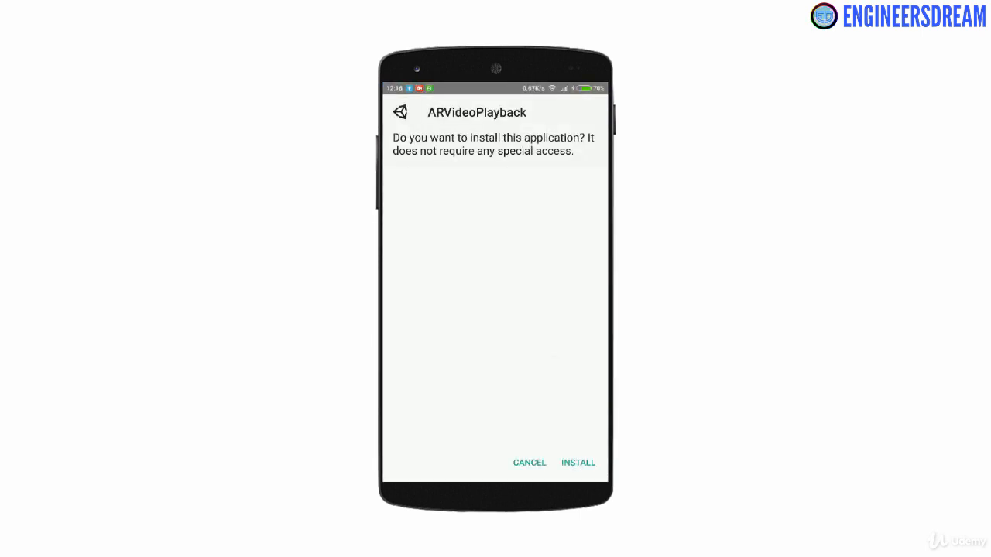
{"action": "left_click", "coordinate": [579, 462]}
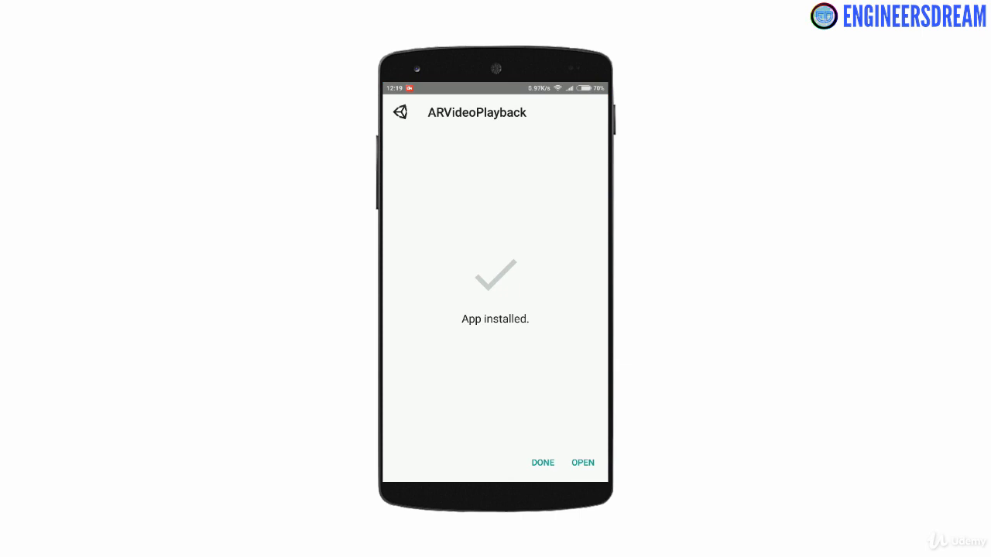
{"action": "left_click", "coordinate": [582, 461]}
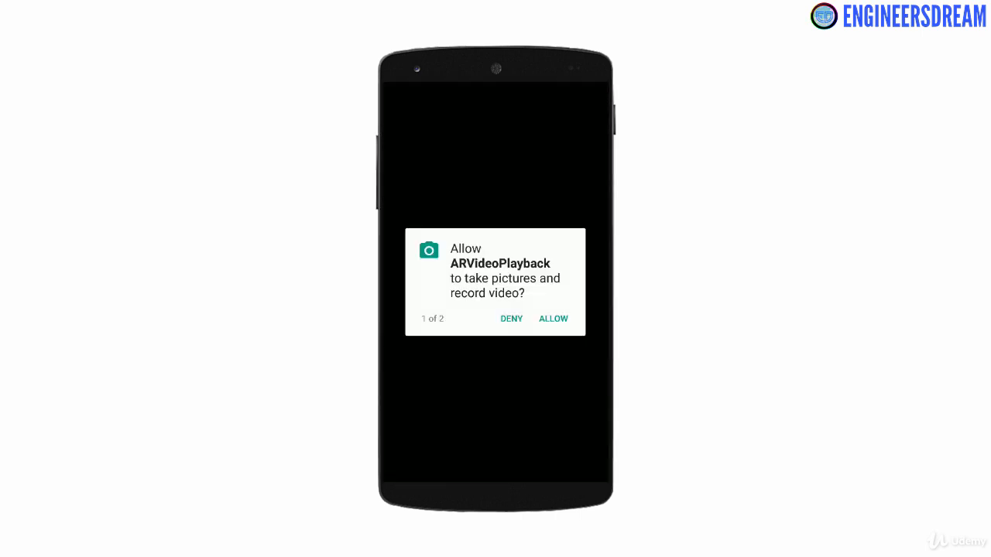
Grant camera and media access so the video plays over the printed image target.
{"action": "left_click", "coordinate": [552, 319]}
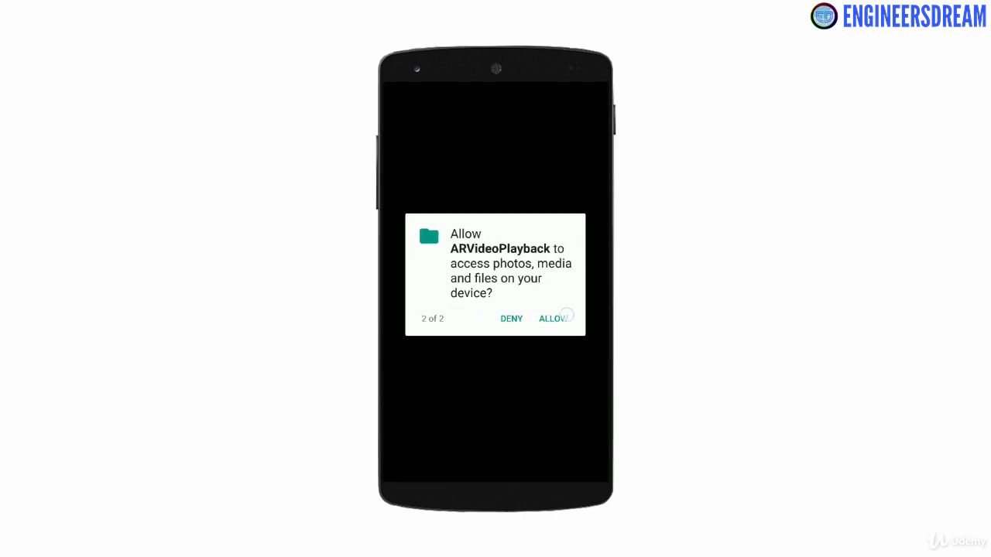
{"action": "left_click", "coordinate": [553, 319]}
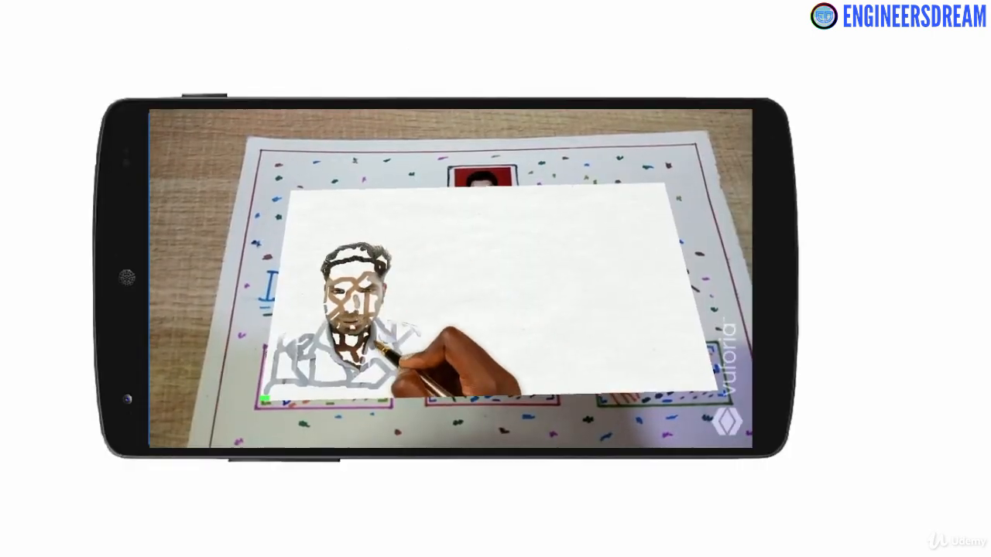